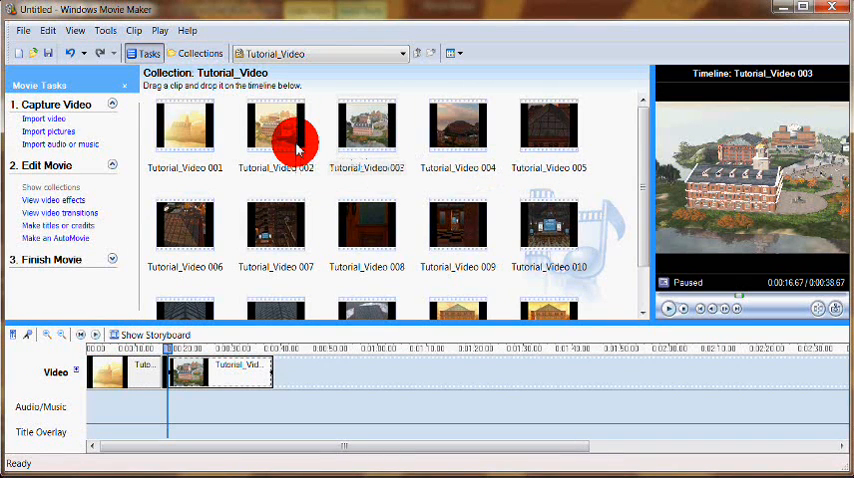
mouse_move(281, 126)
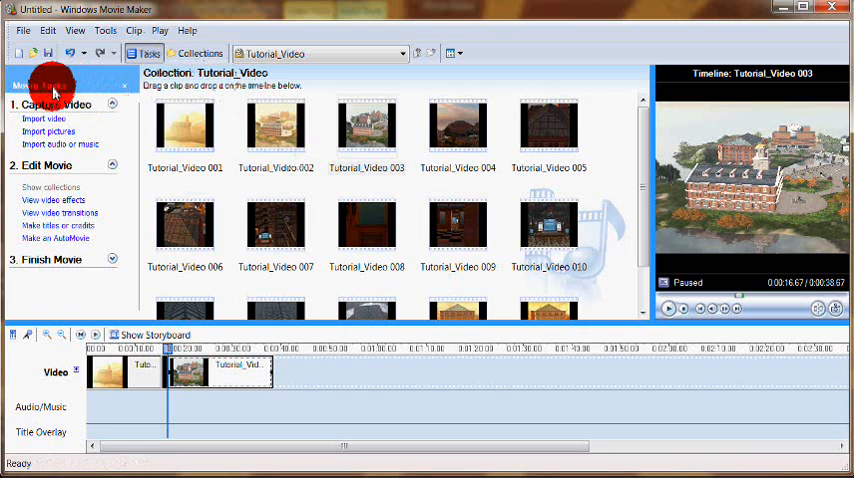
mouse_move(43, 120)
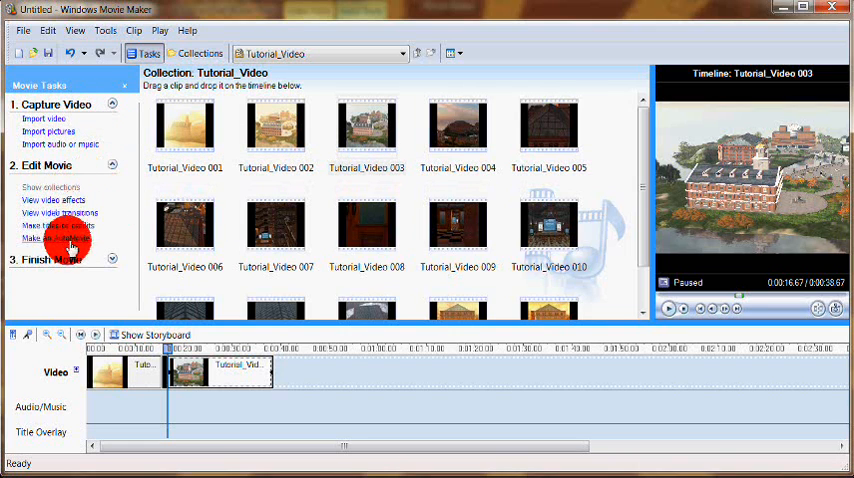
Step: Show the collections list, open the XD Logo File collection and select the Red Screen logo clip
left_click(42, 259)
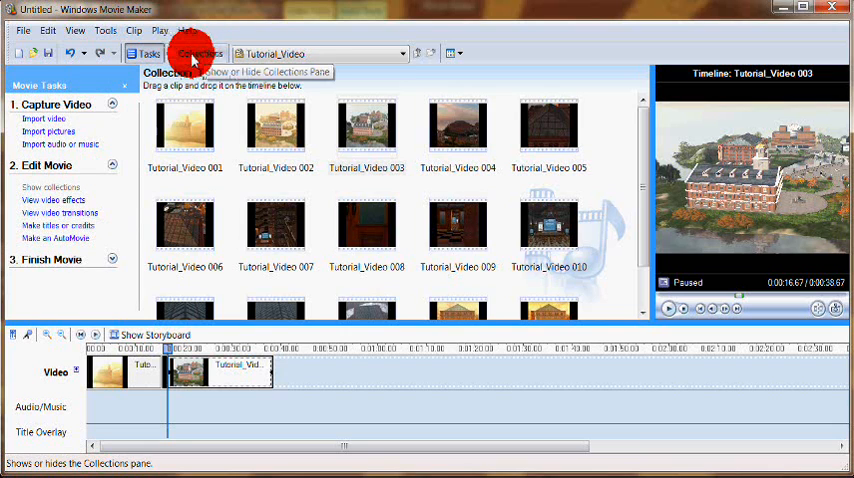
left_click(195, 54)
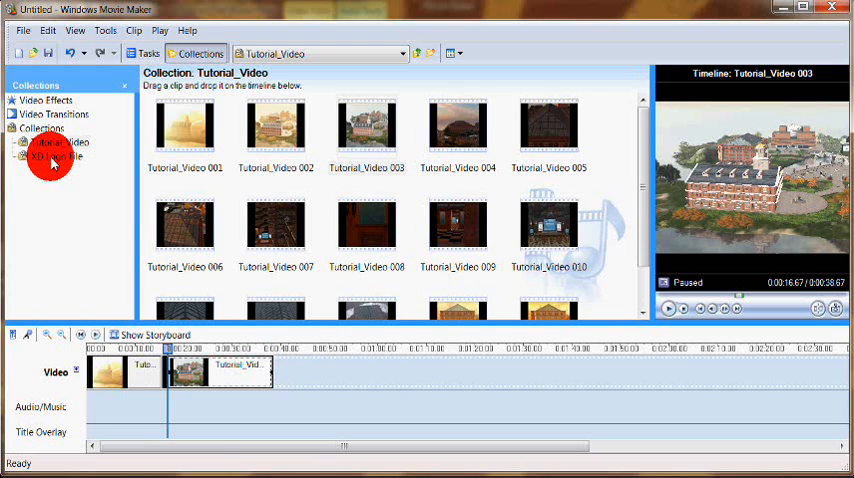
mouse_move(62, 153)
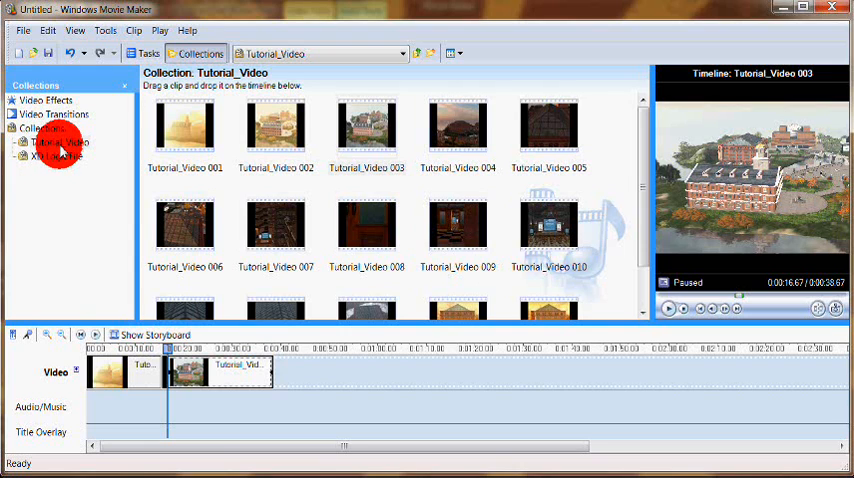
left_click(50, 141)
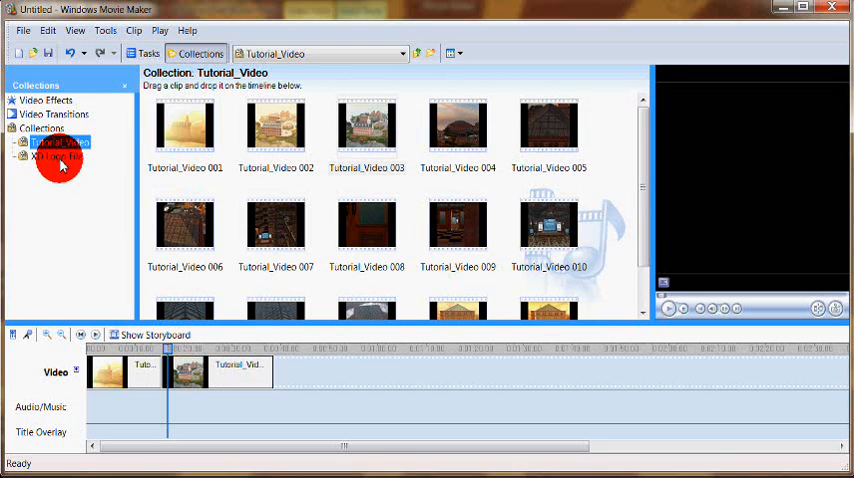
left_click(59, 156)
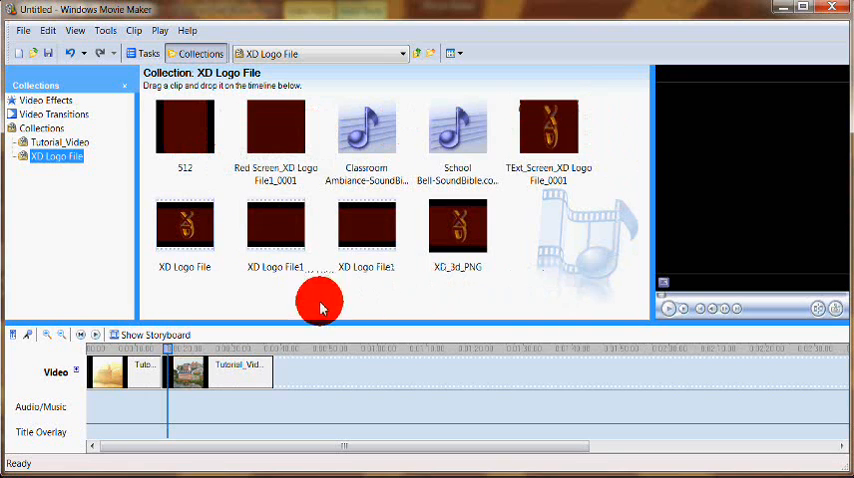
mouse_move(488, 130)
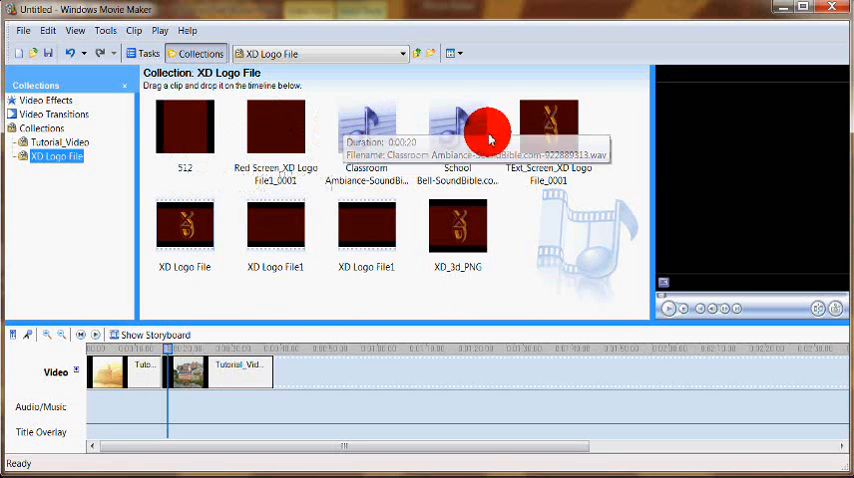
mouse_move(179, 196)
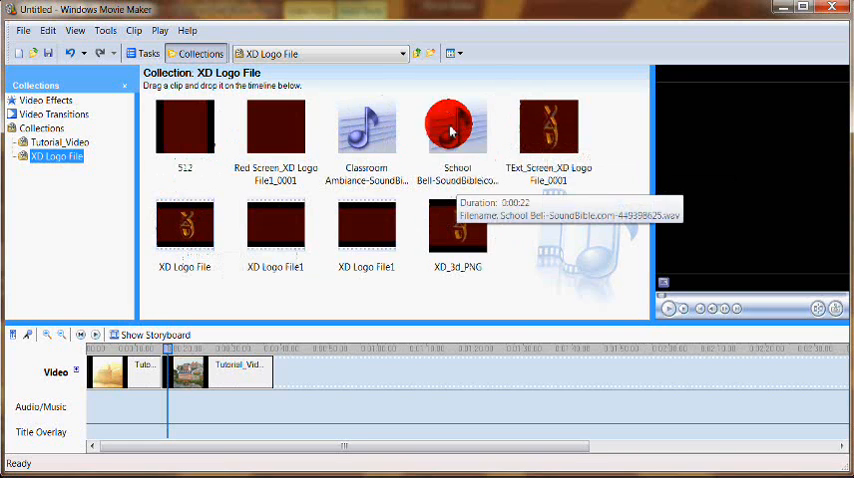
mouse_move(367, 140)
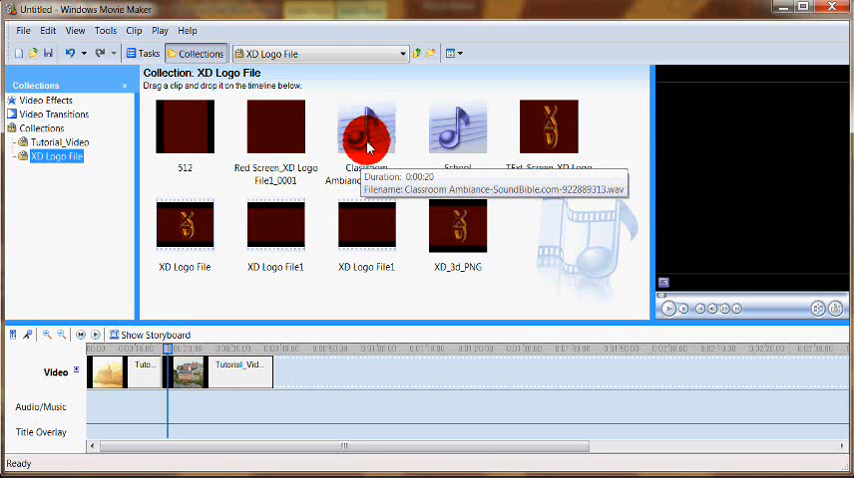
mouse_move(288, 175)
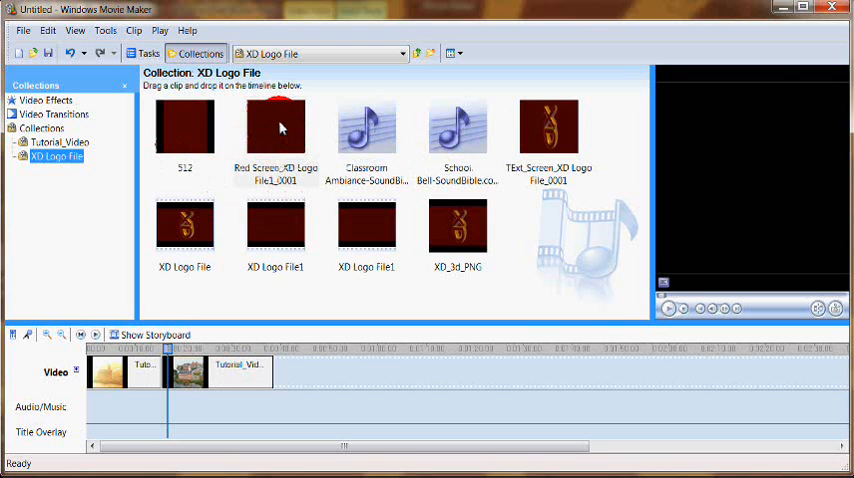
left_click(282, 128)
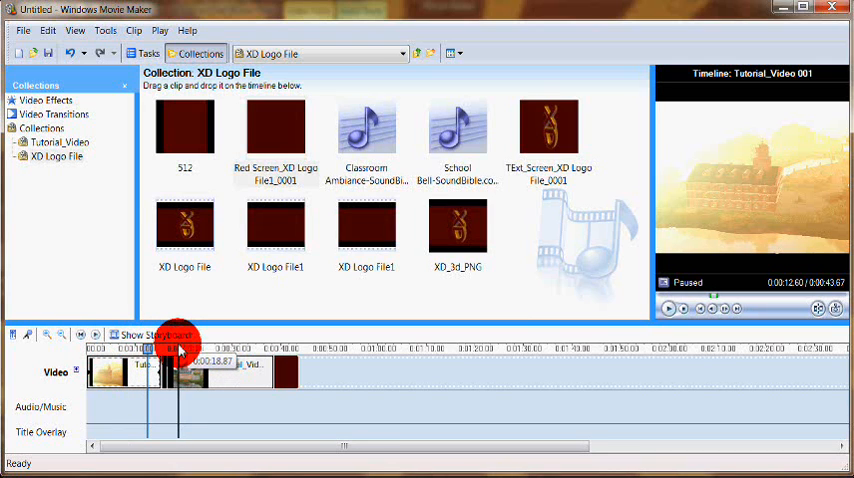
Step: Drag the Red Screen XD logo clip onto the Video track after the two tutorial clips, then select the first clip
left_click_drag(178, 347, 215, 352)
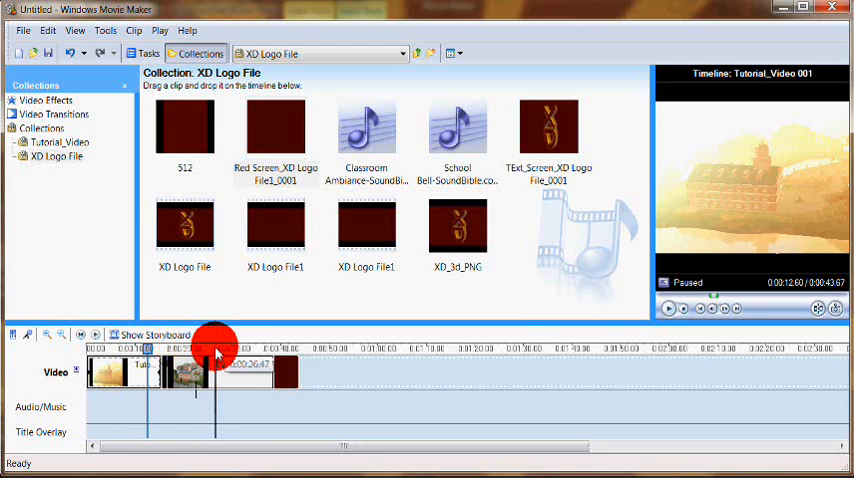
left_click_drag(214, 347, 340, 357)
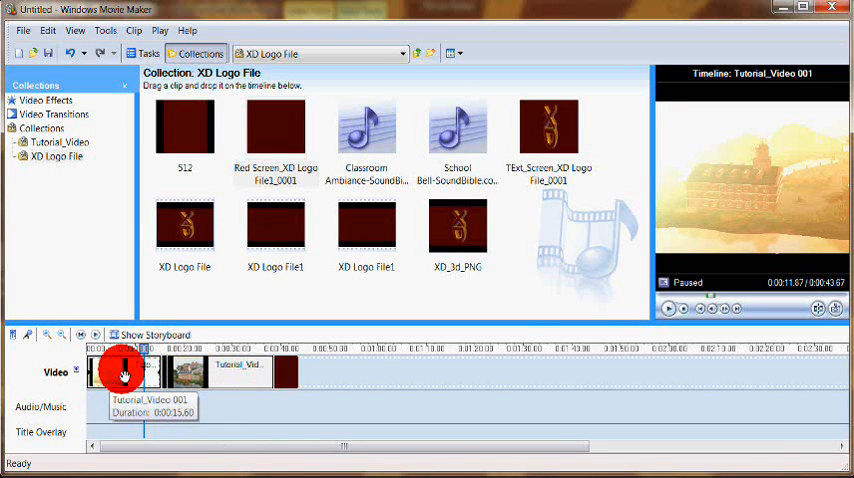
left_click(150, 334)
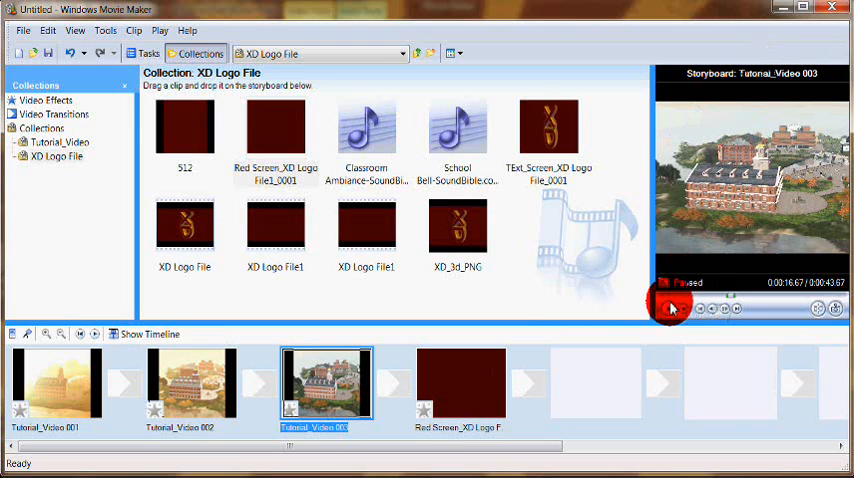
Step: Play Tutorial_Video 003 in the preview monitor and stop it again
left_click(671, 308)
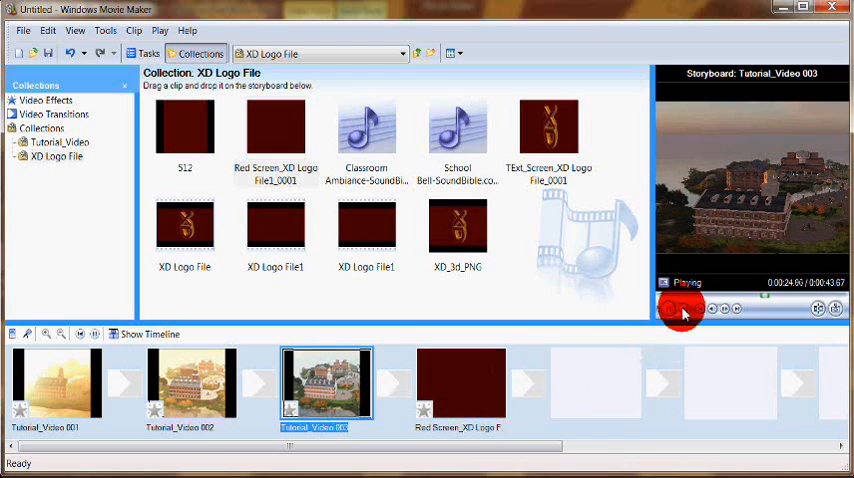
left_click(683, 314)
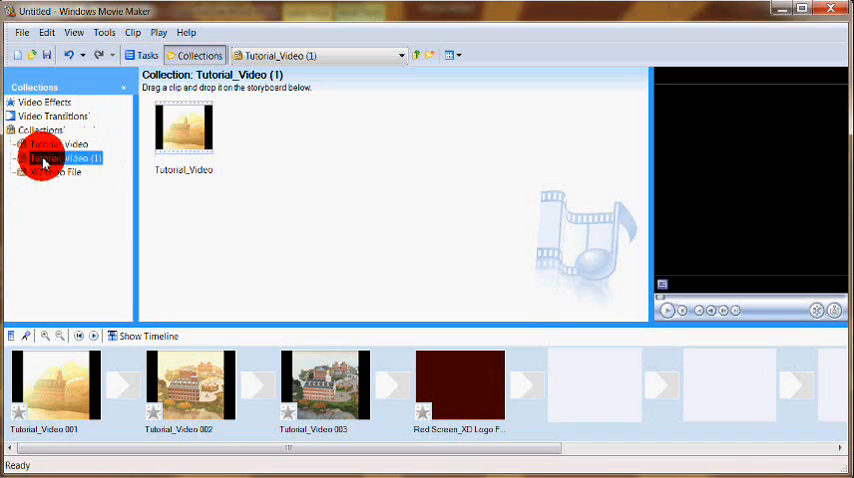
Step: Open the Tutorial_Video (1) collection holding the whole file as one clip
left_click(64, 158)
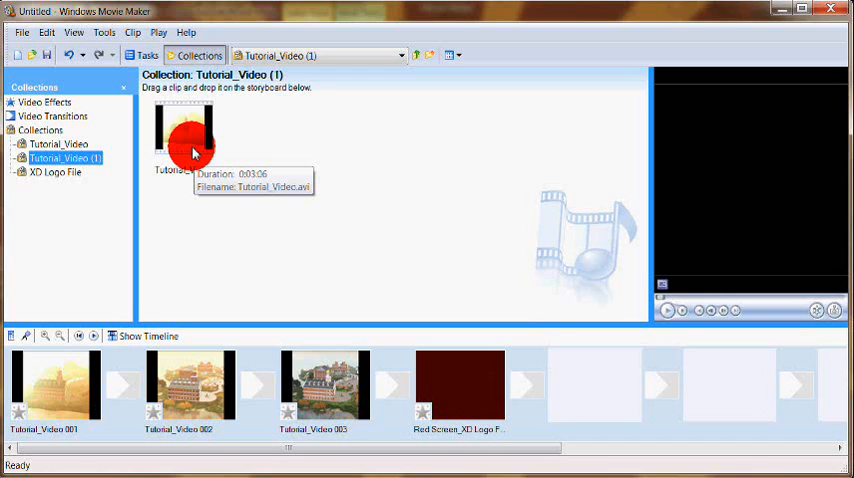
mouse_move(185, 142)
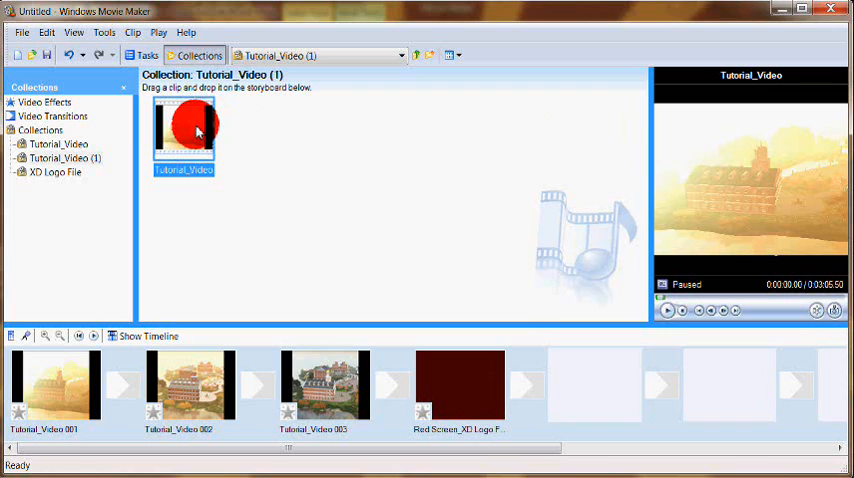
mouse_move(196, 134)
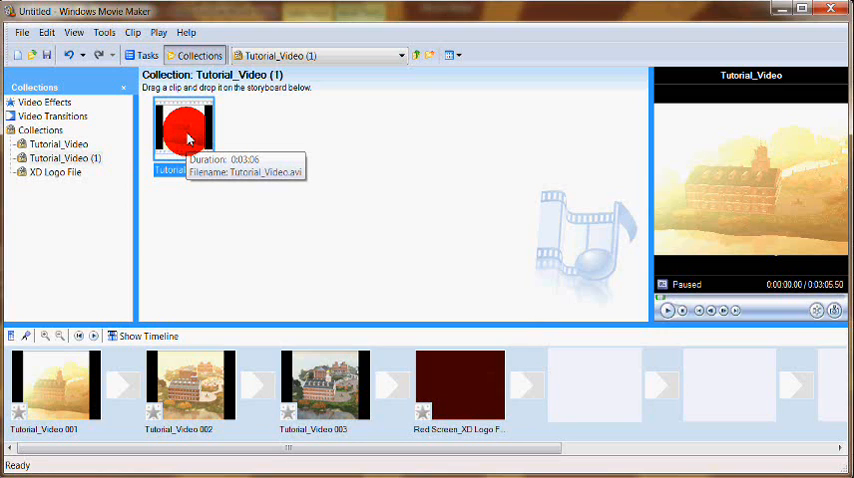
right_click(185, 137)
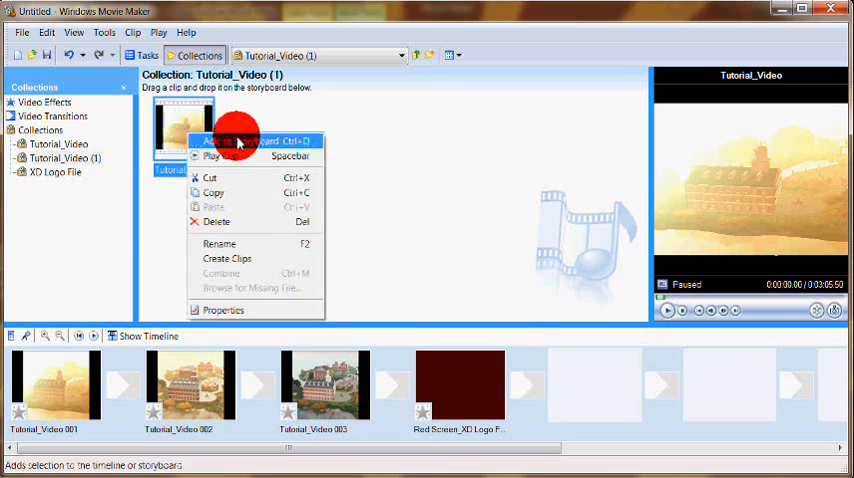
mouse_move(249, 267)
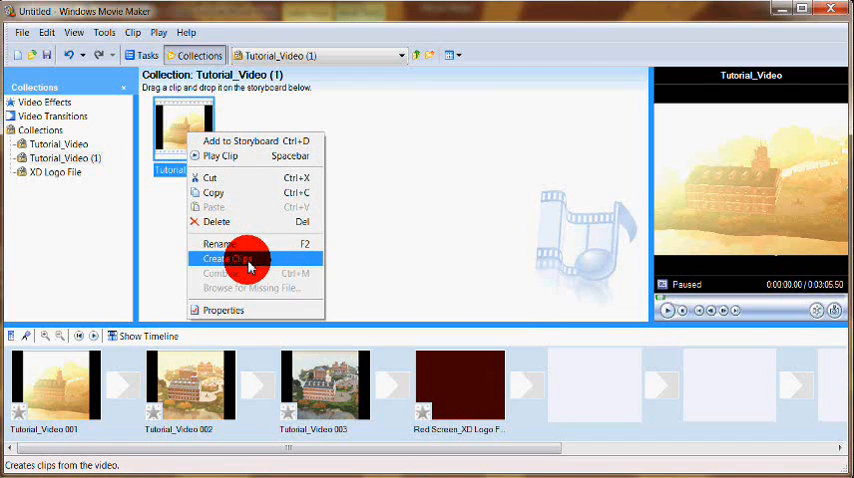
left_click(228, 260)
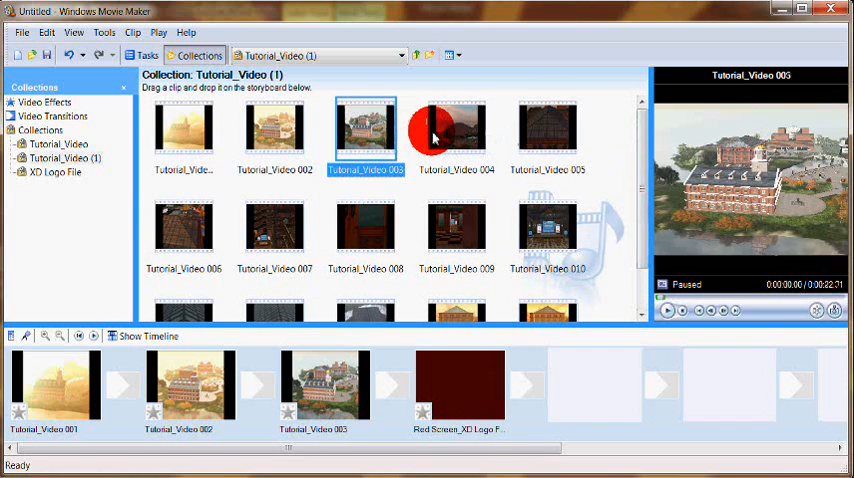
left_click(546, 128)
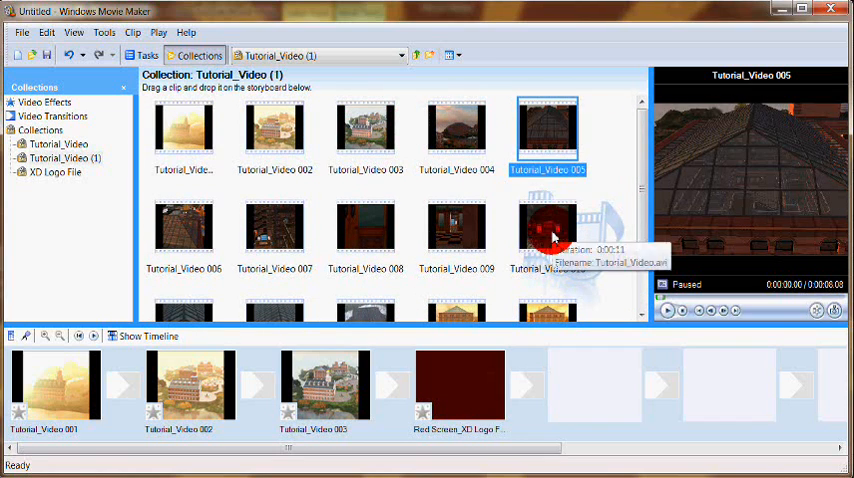
left_click(456, 230)
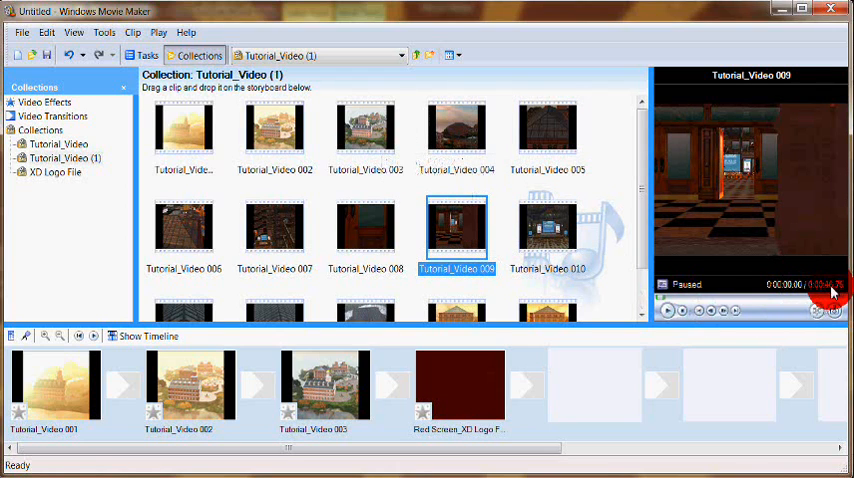
left_click(183, 135)
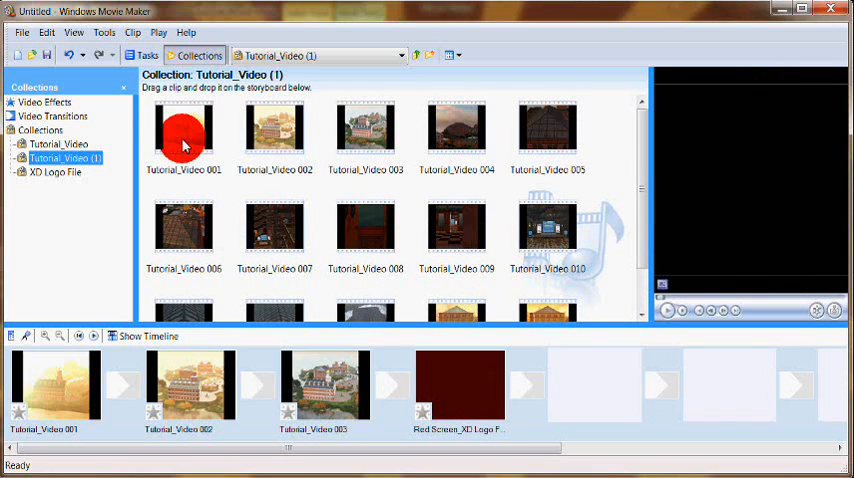
Step: Import Wedding_Beginning into the collections with 'Create clips for video files' checked
left_click(22, 32)
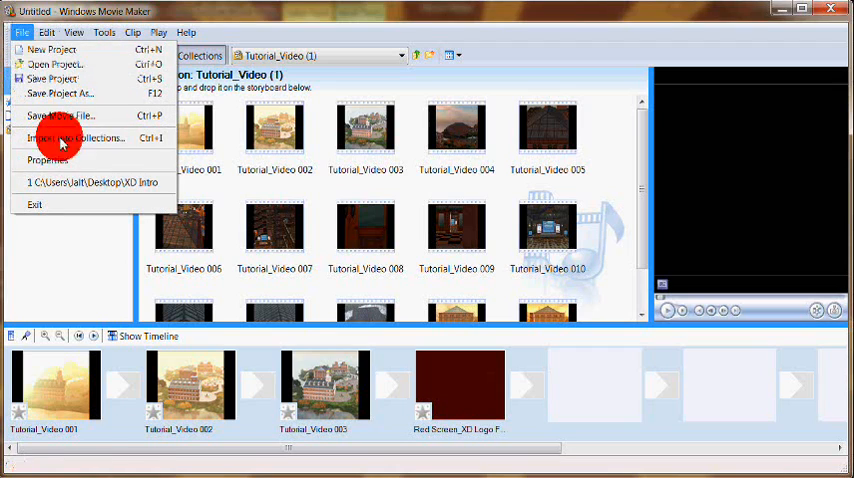
left_click(75, 138)
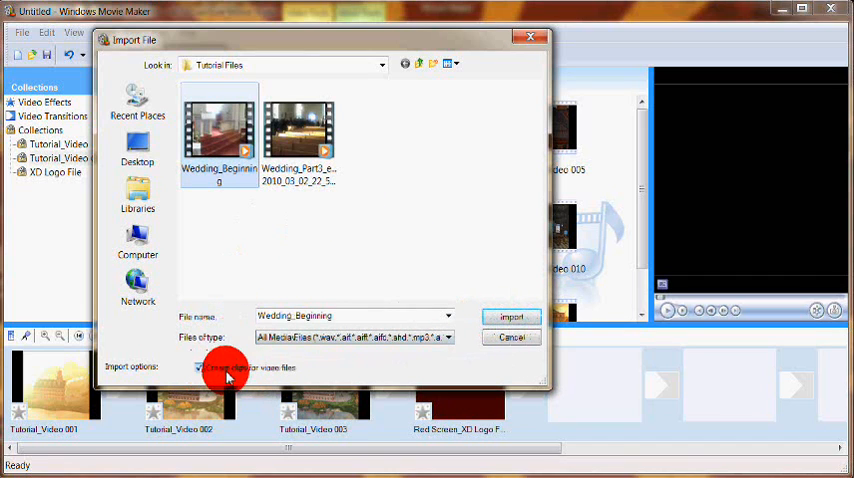
left_click(199, 368)
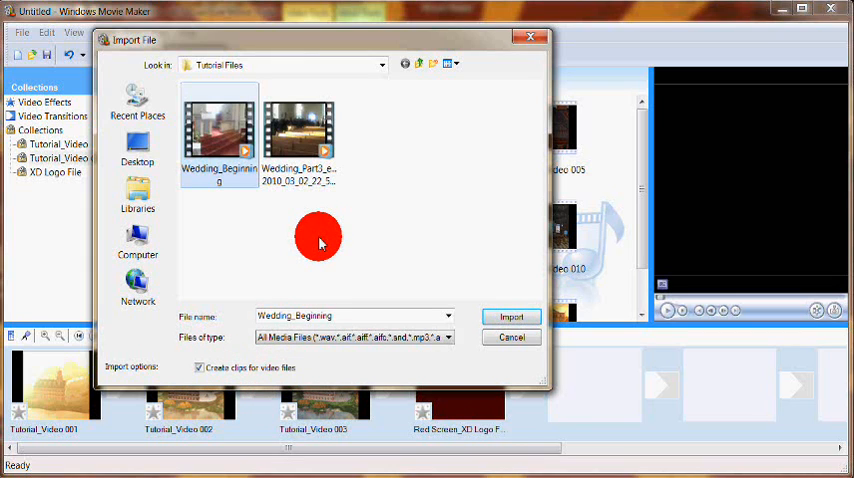
mouse_move(198, 383)
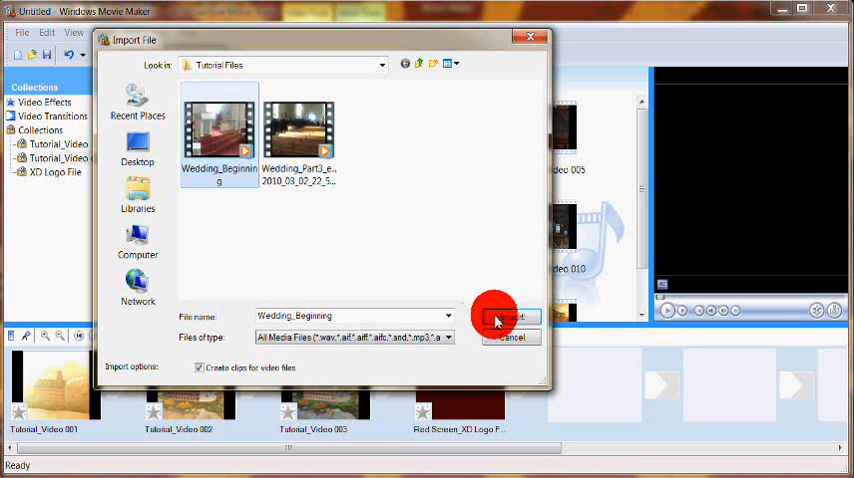
left_click(512, 316)
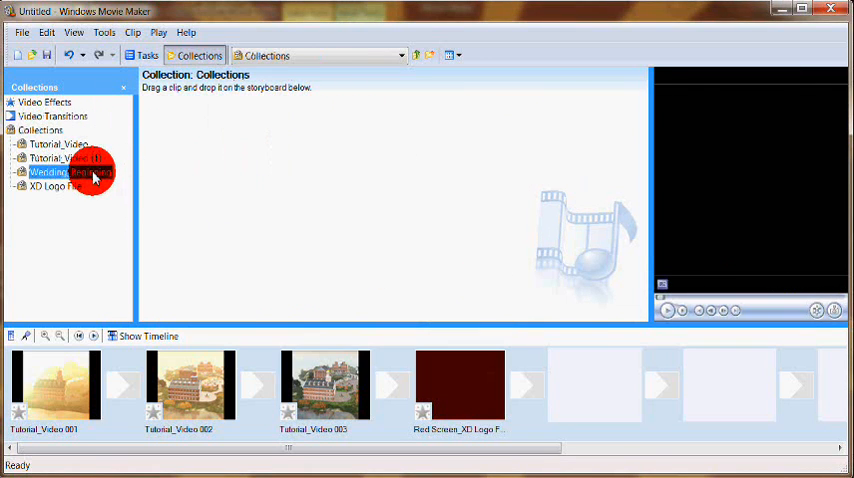
Step: Open the Wedding_Beginning collection and load Wedding_Beginning 001 into the preview
left_click(70, 172)
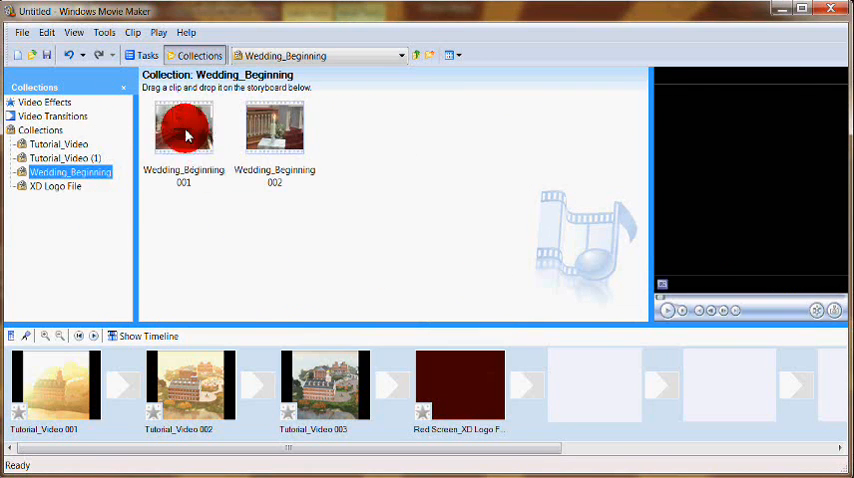
left_click(276, 133)
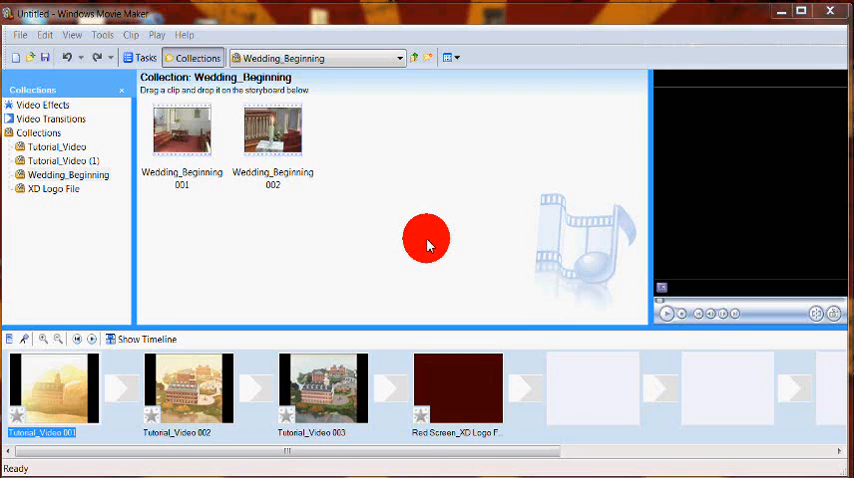
mouse_move(321, 113)
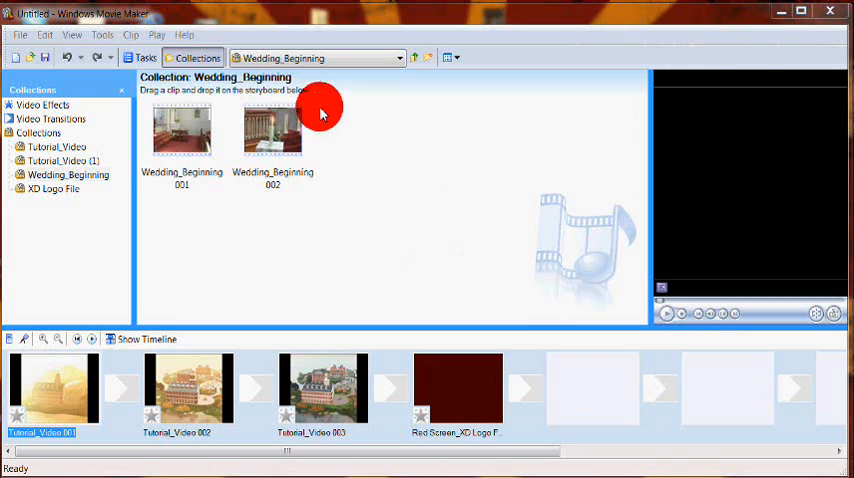
left_click(184, 133)
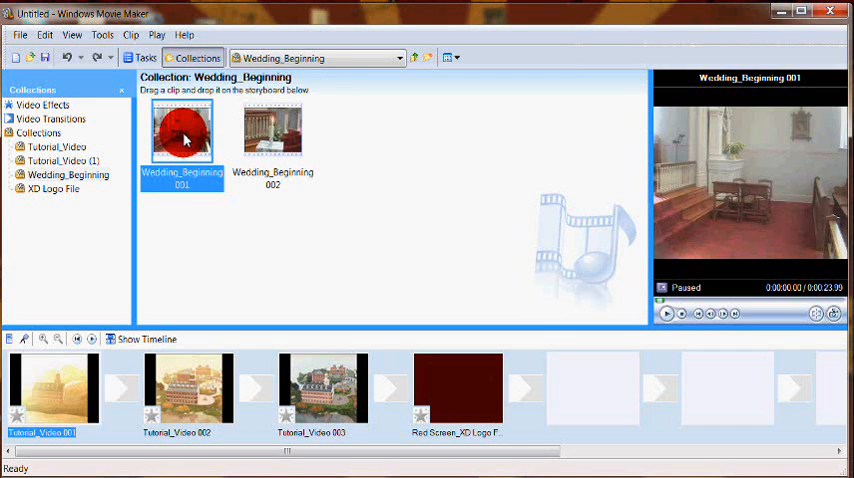
Step: Delete the Wedding_Beginning 001 clip from its collection via the context menu
right_click(185, 128)
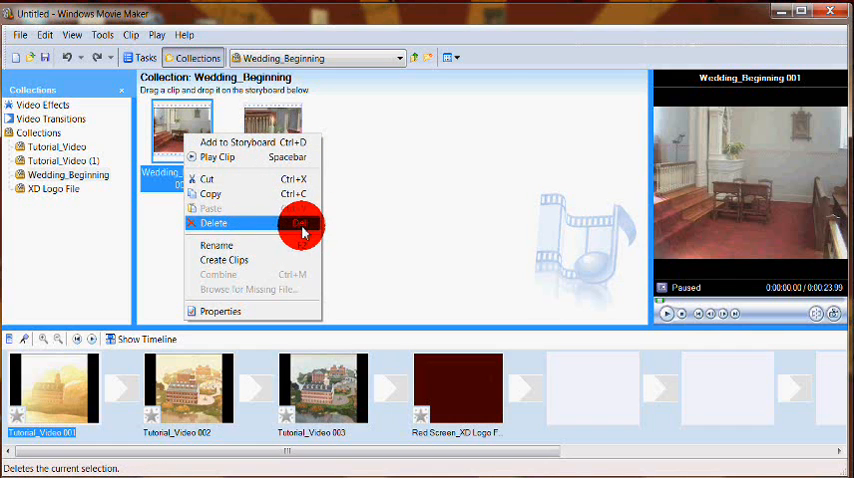
left_click(52, 147)
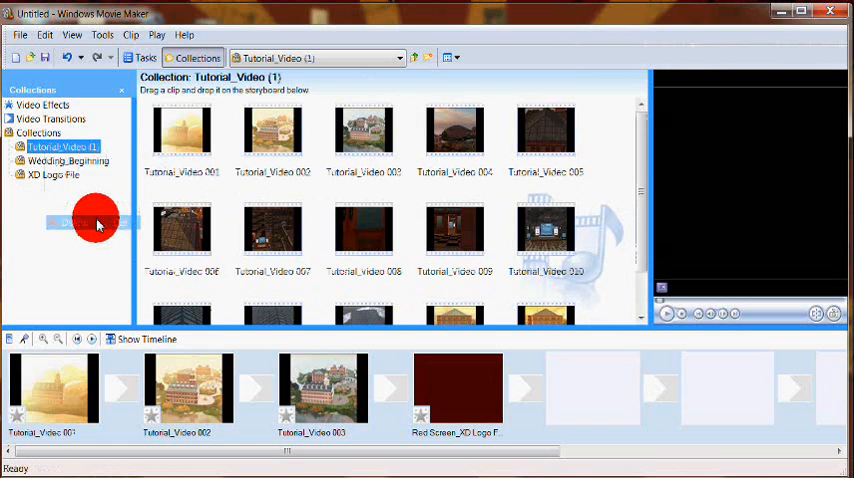
mouse_move(281, 289)
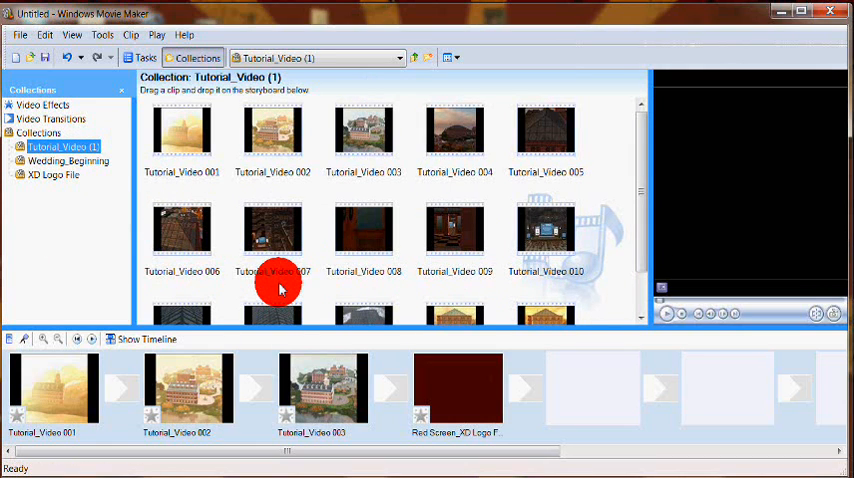
mouse_move(273, 128)
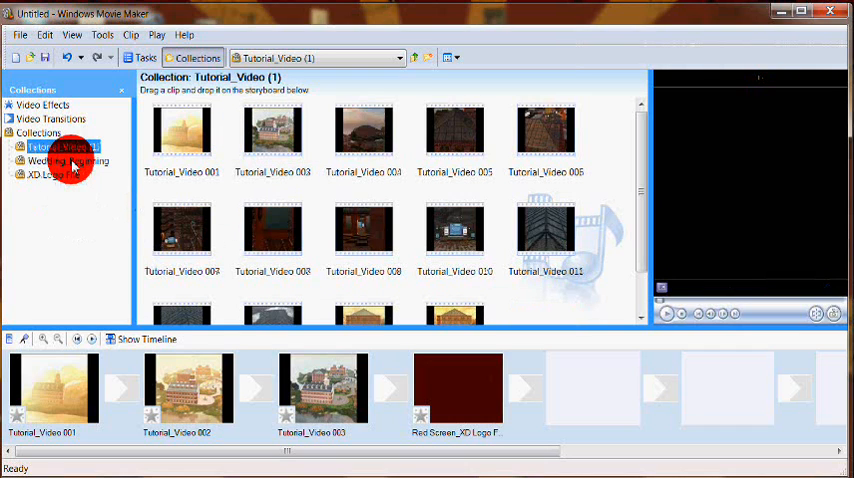
Step: Show the clips of the Tutorial_Video (1) collection
left_click(68, 160)
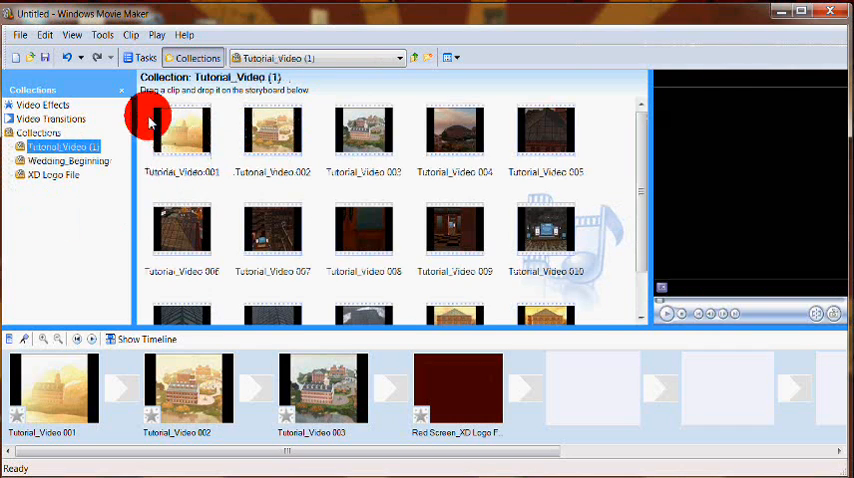
mouse_move(272, 133)
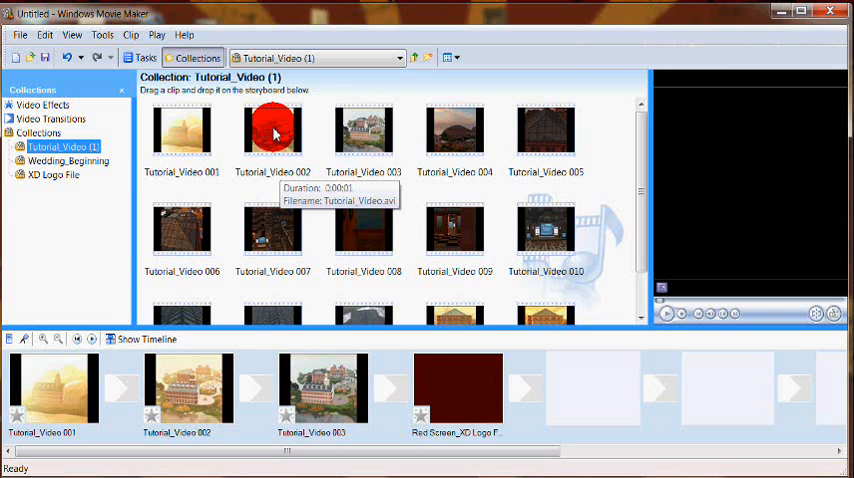
mouse_move(271, 130)
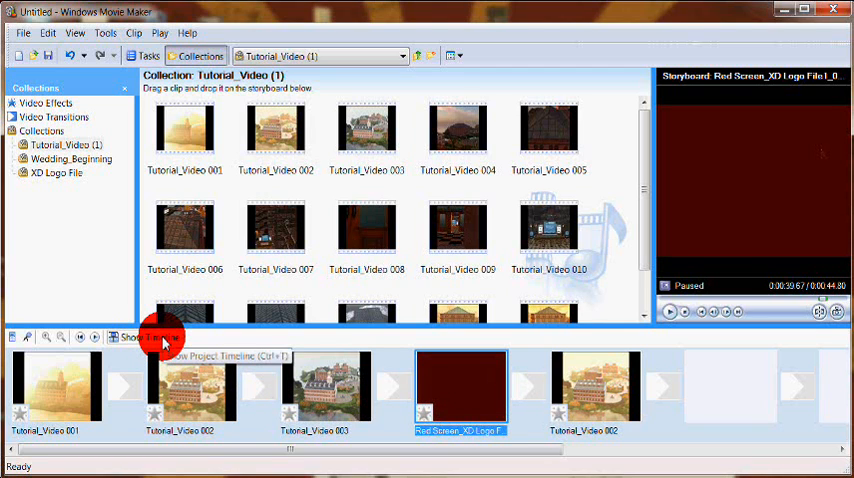
Step: Play the project from the start on the timeline, then return to the storyboard view
left_click(150, 337)
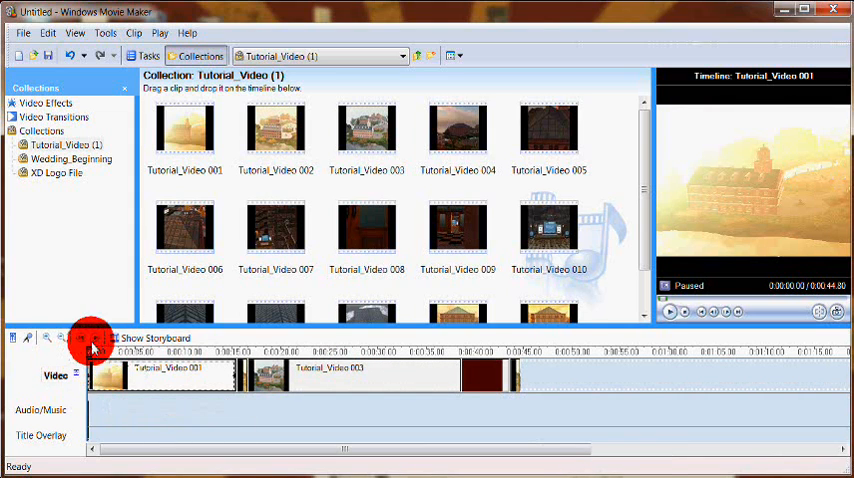
left_click(91, 339)
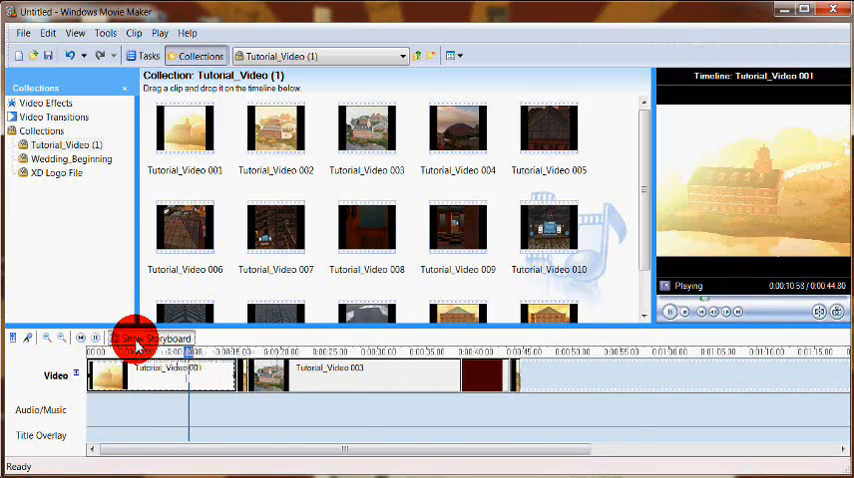
left_click(150, 337)
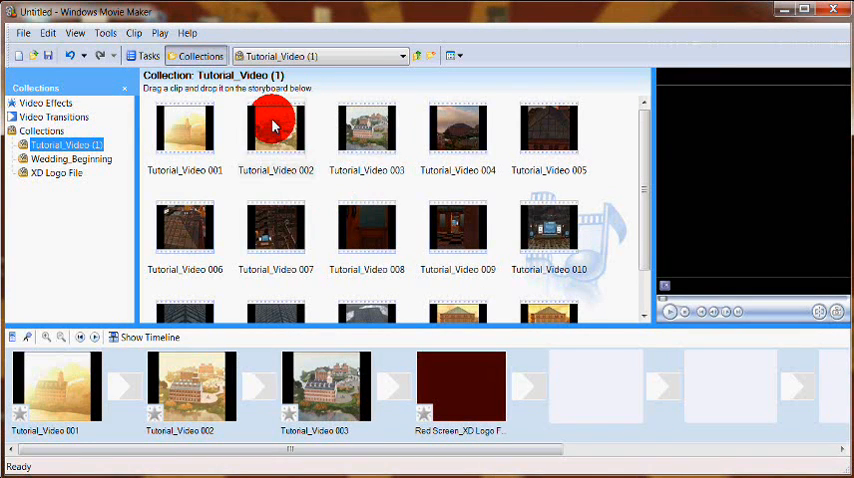
Step: Place Tutorial_Video 002 after the Red Screen clip and switch the project to the timeline view
left_click(273, 135)
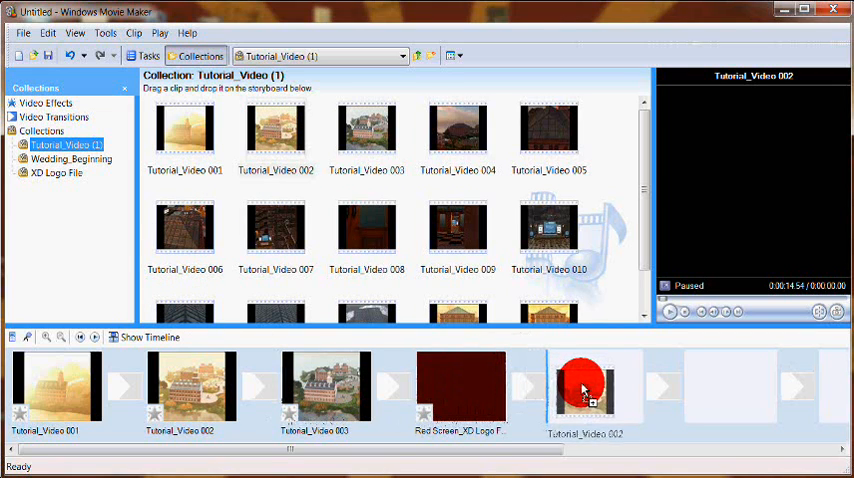
left_click(586, 390)
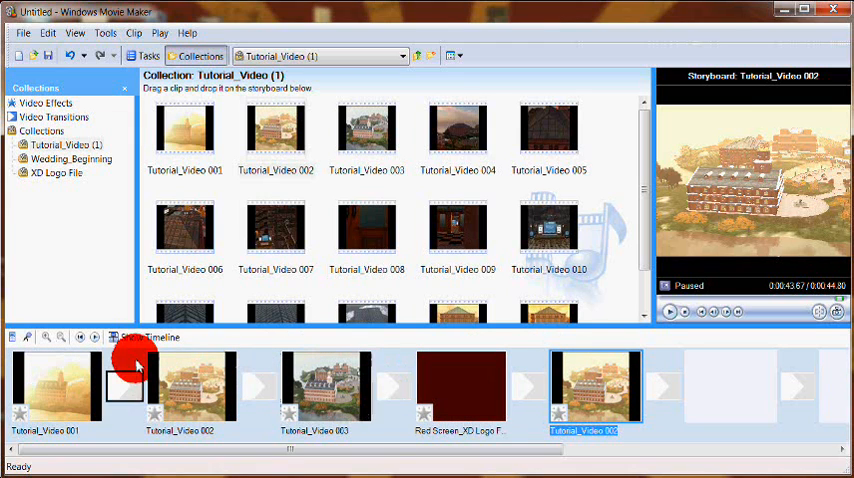
left_click(114, 337)
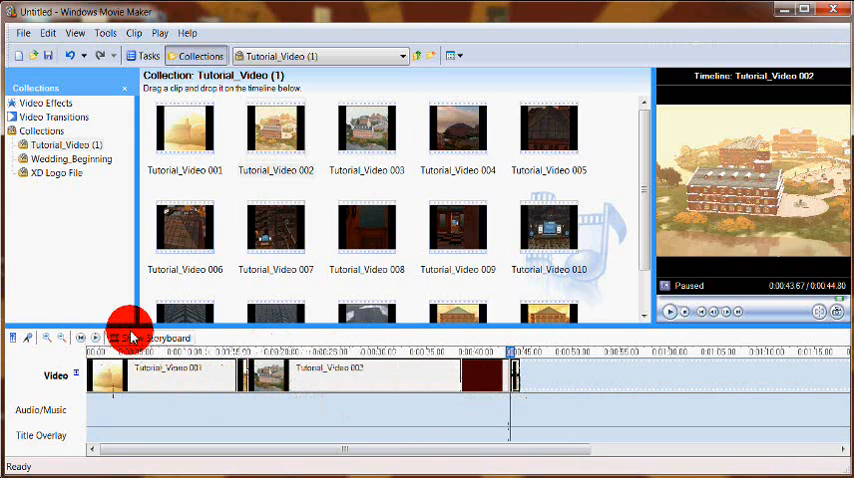
left_click(112, 337)
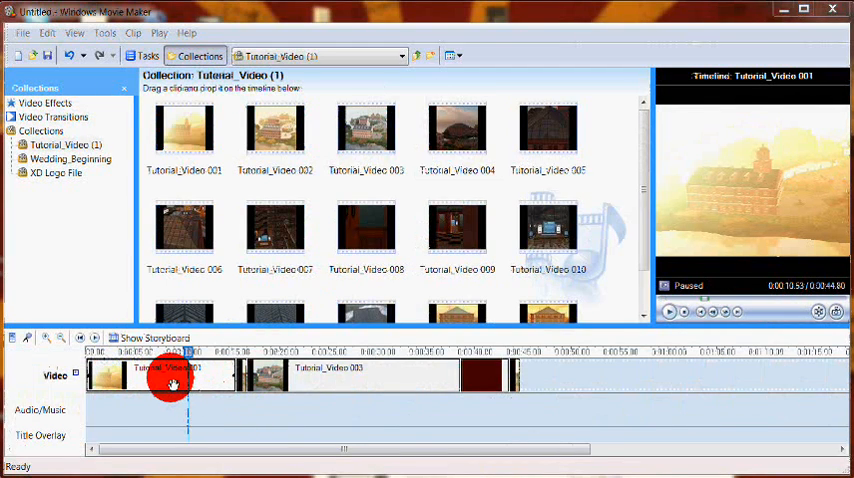
left_click_drag(185, 380, 188, 355)
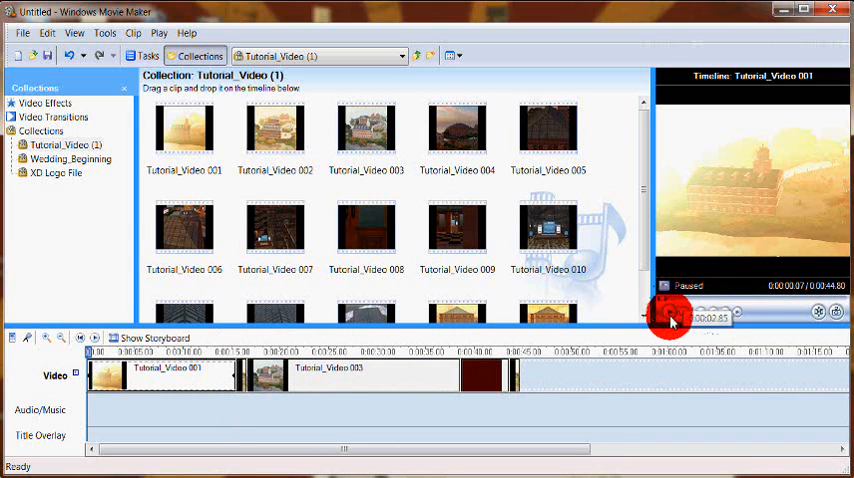
left_click(676, 311)
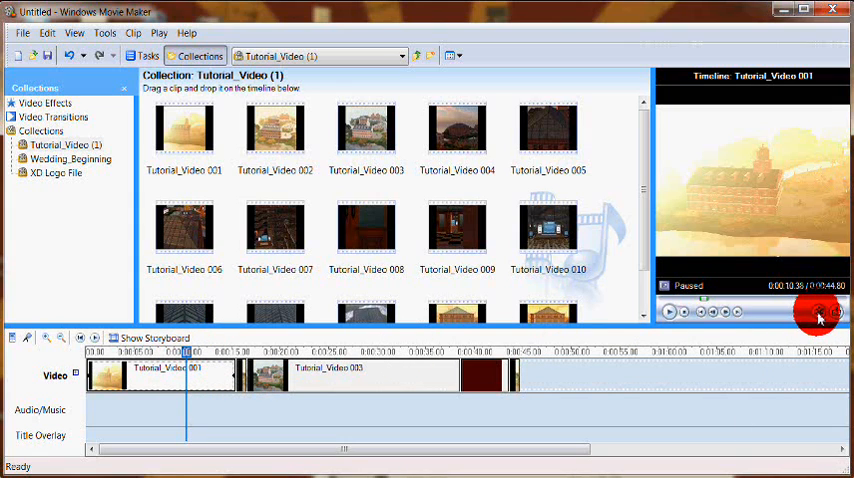
mouse_move(815, 317)
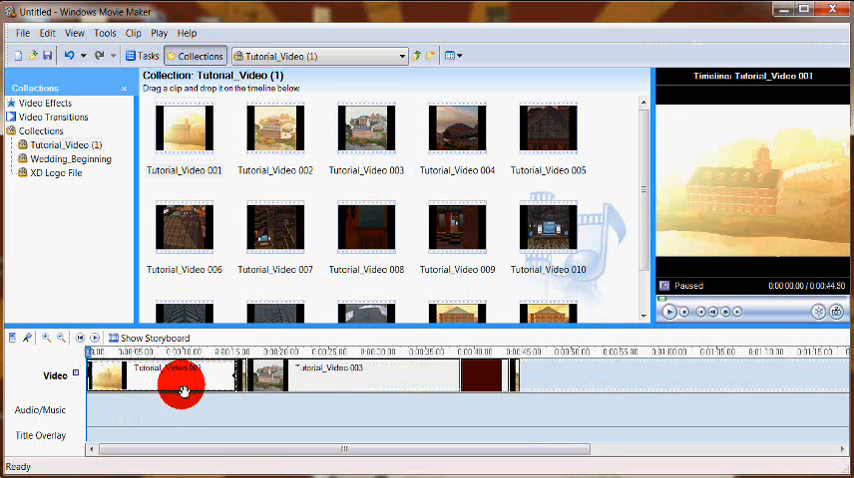
mouse_move(173, 392)
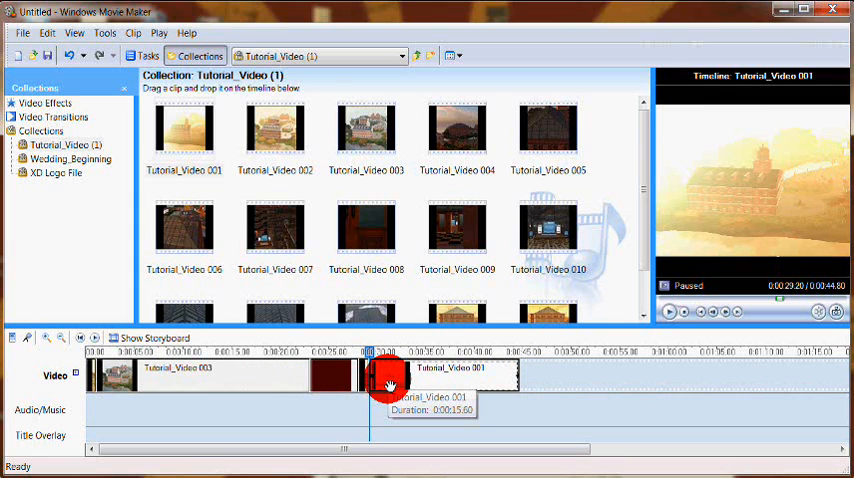
Step: Move Tutorial_Video 001 on the timeline to sit right after Tutorial_Video 003
left_click_drag(388, 385, 340, 380)
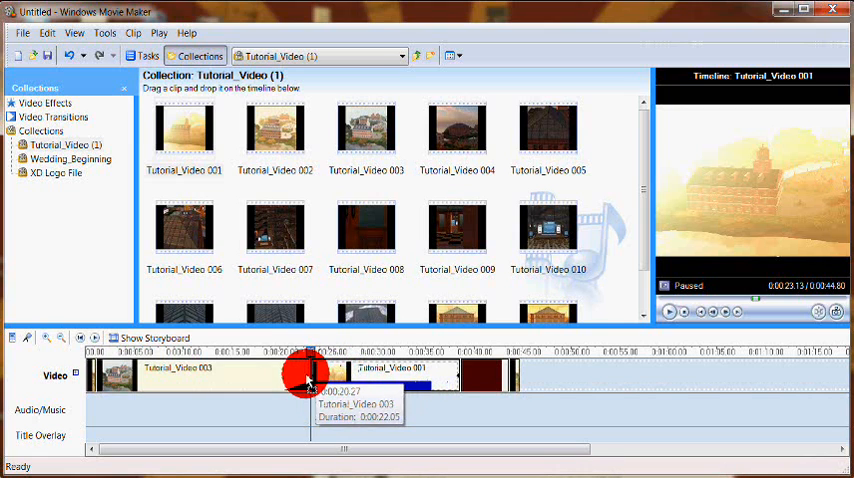
left_click_drag(310, 378, 275, 378)
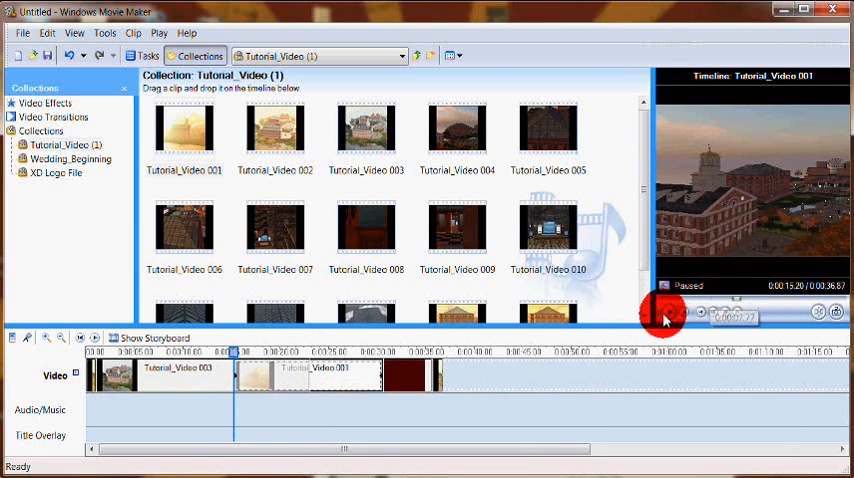
Step: Preview the movie with the new clip order
left_click(671, 314)
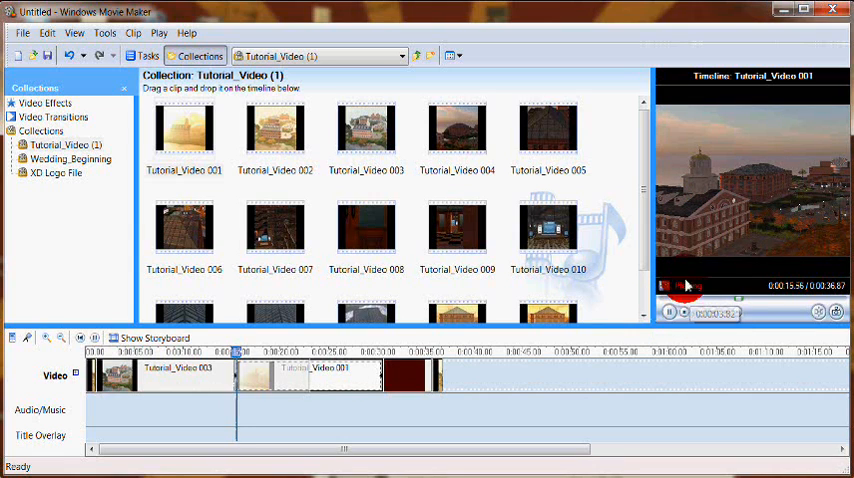
left_click(670, 312)
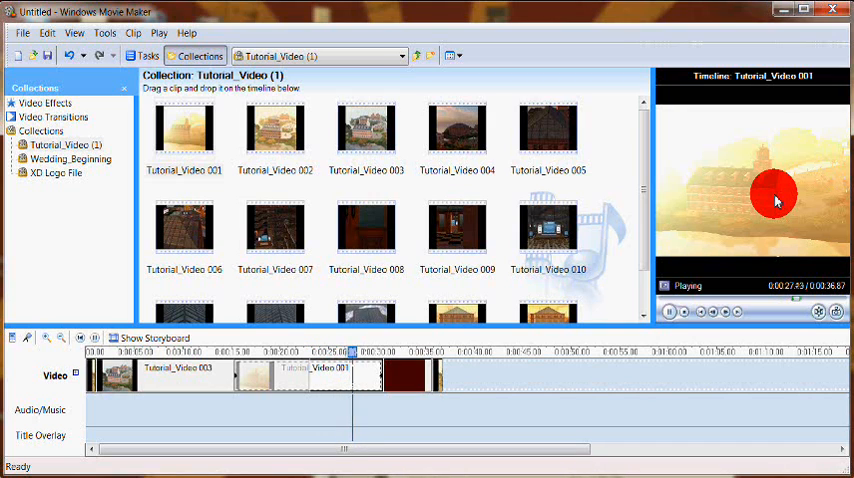
left_click(672, 312)
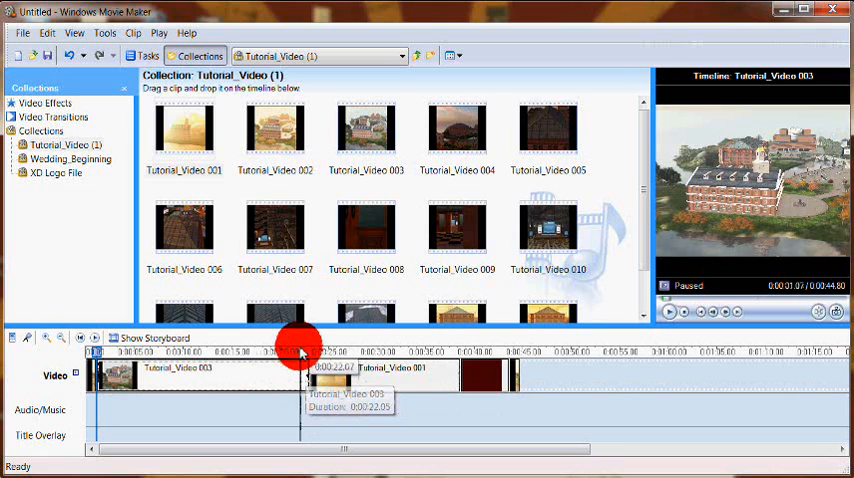
left_click(668, 311)
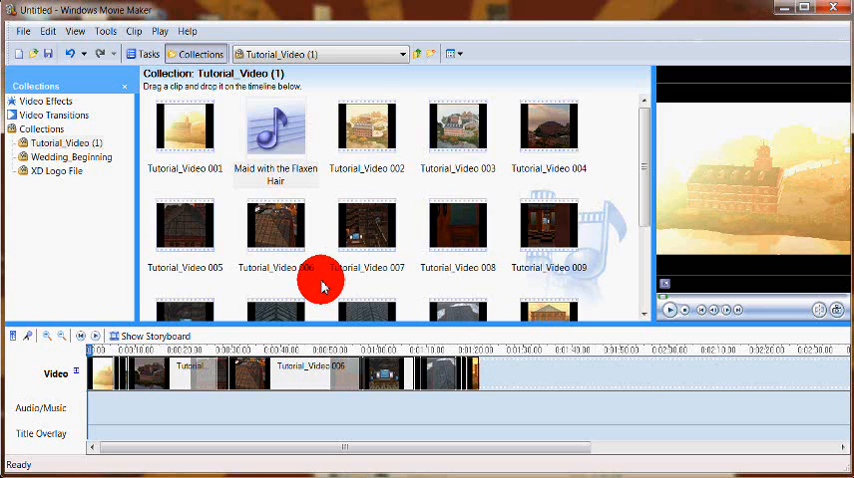
Step: Add Maid with the Flaxen Hair to the Audio/Music track and trim its end near 1:40
left_click(275, 130)
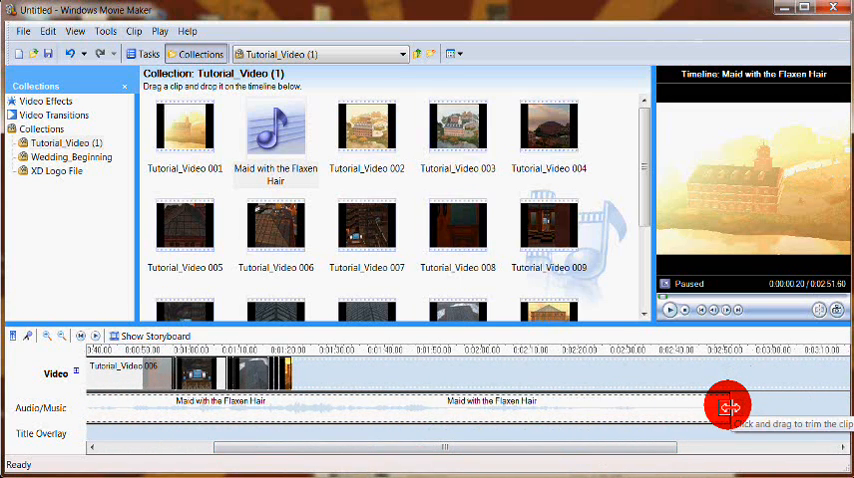
left_click_drag(728, 405, 383, 393)
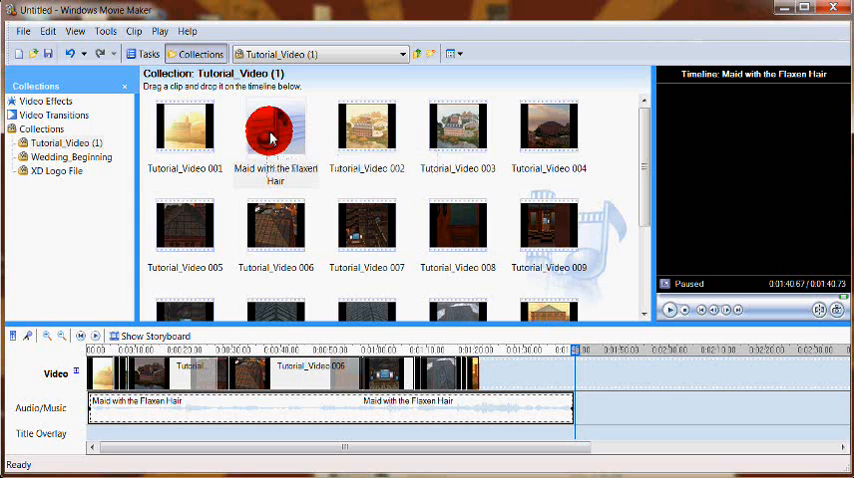
Step: Add a second copy of the music after the first, overlapping slightly, and preview
left_click_drag(275, 135, 600, 400)
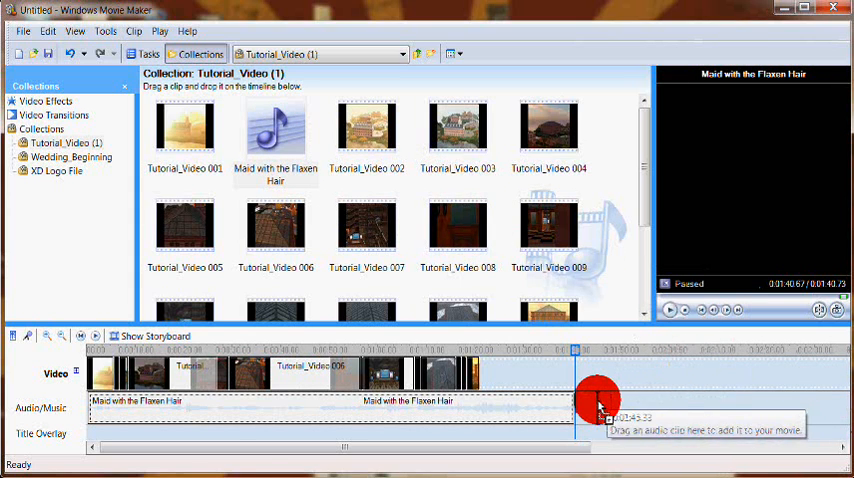
left_click_drag(600, 400, 565, 405)
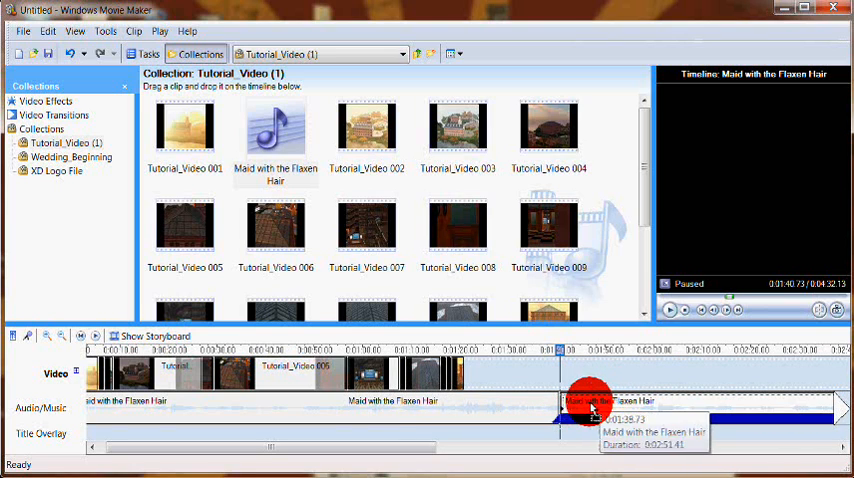
left_click_drag(592, 409, 540, 409)
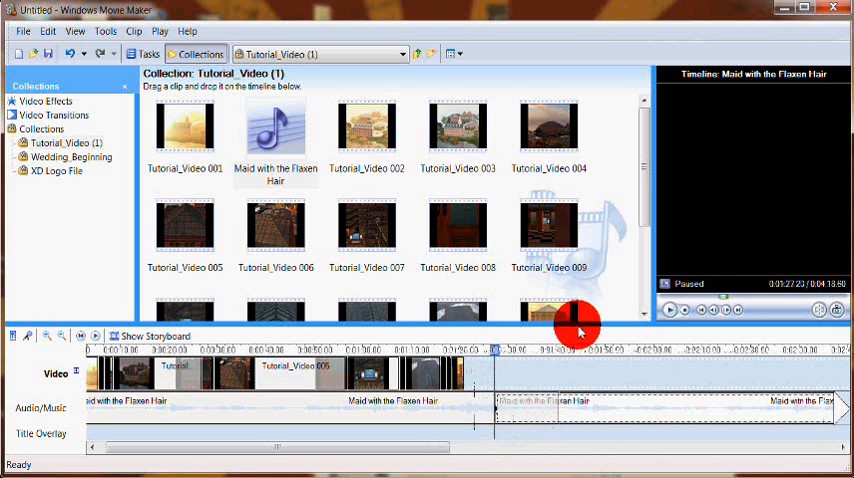
left_click(667, 309)
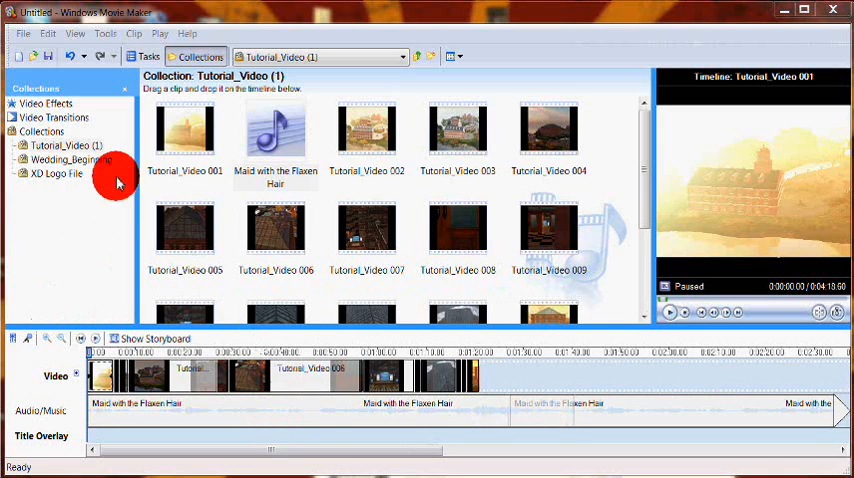
left_click(104, 33)
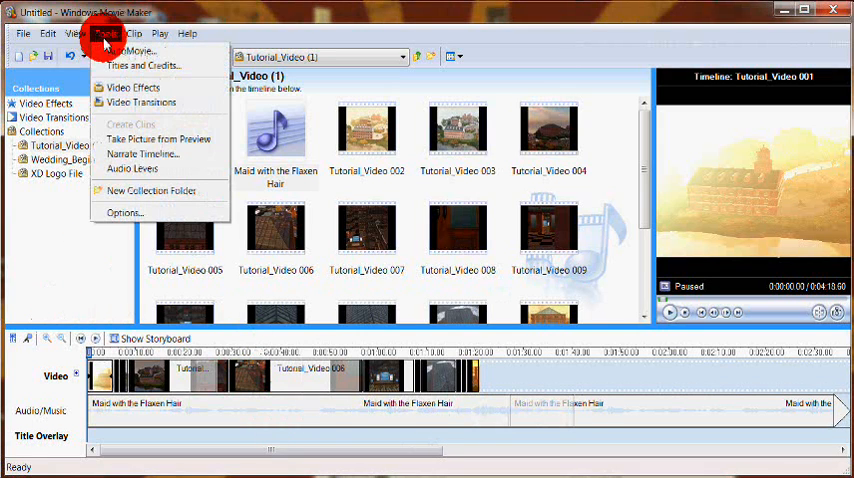
left_click(152, 64)
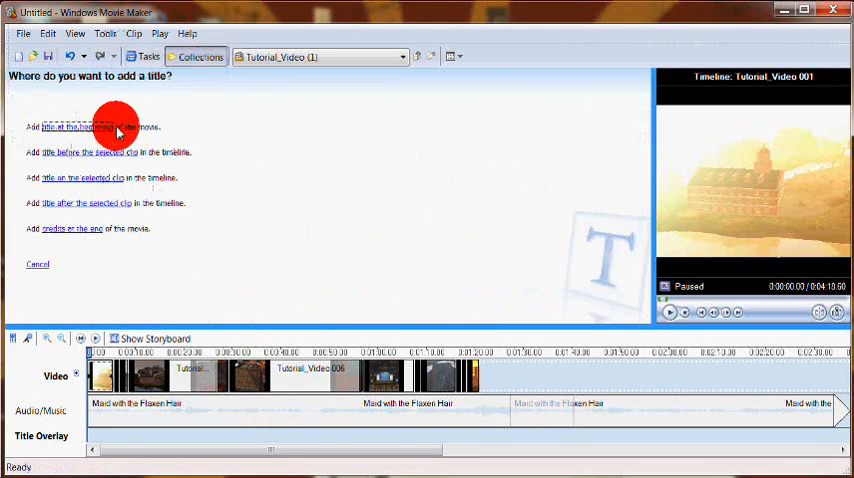
mouse_move(113, 160)
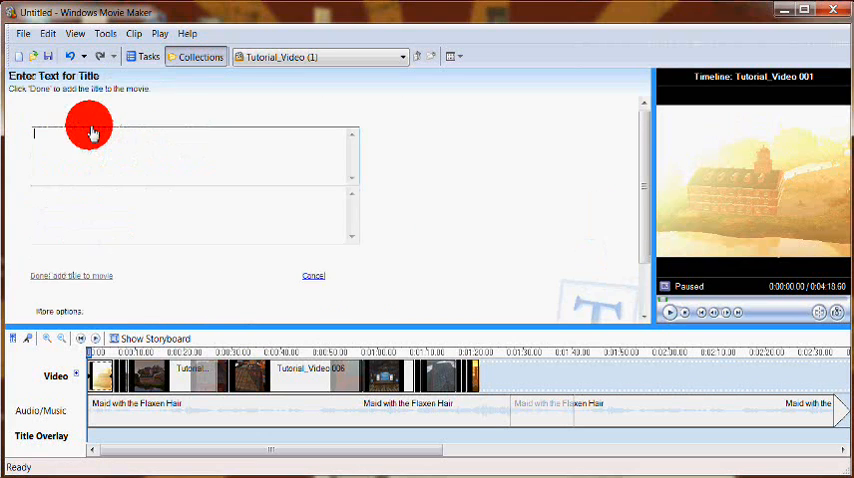
type("This my")
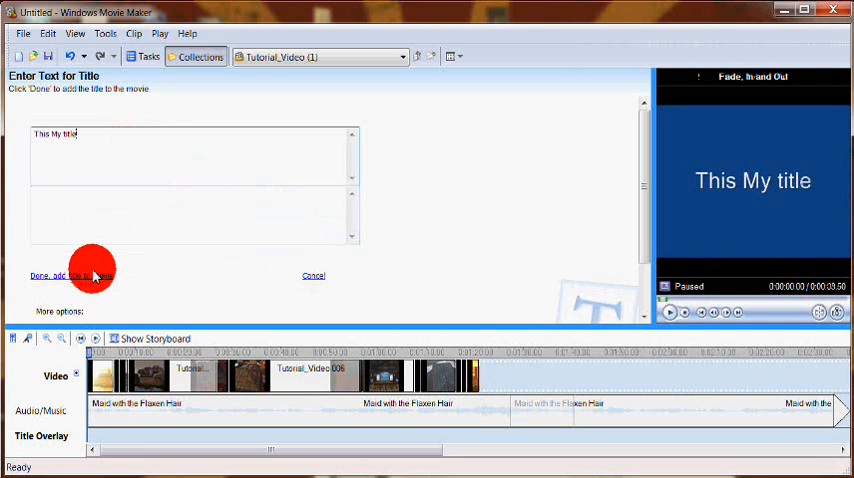
left_click(58, 276)
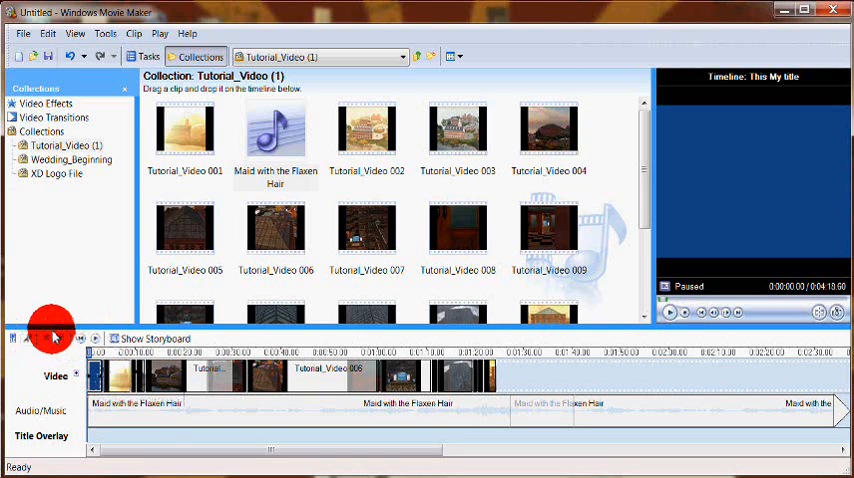
left_click(669, 312)
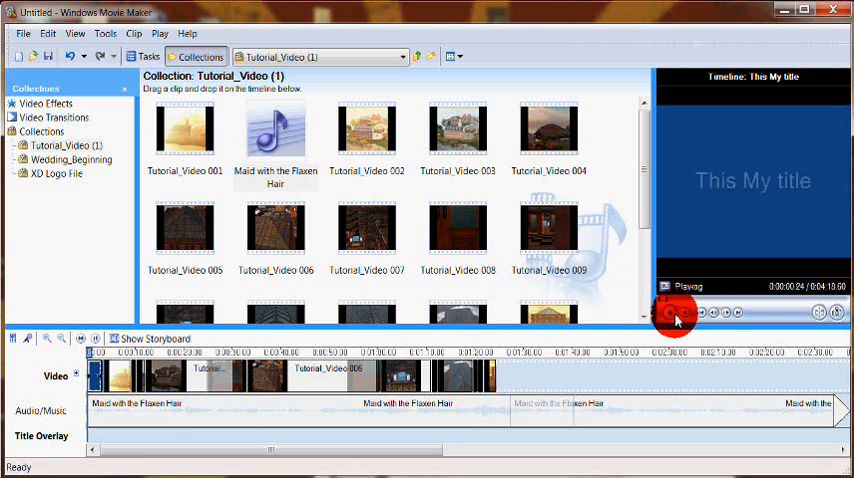
left_click(673, 313)
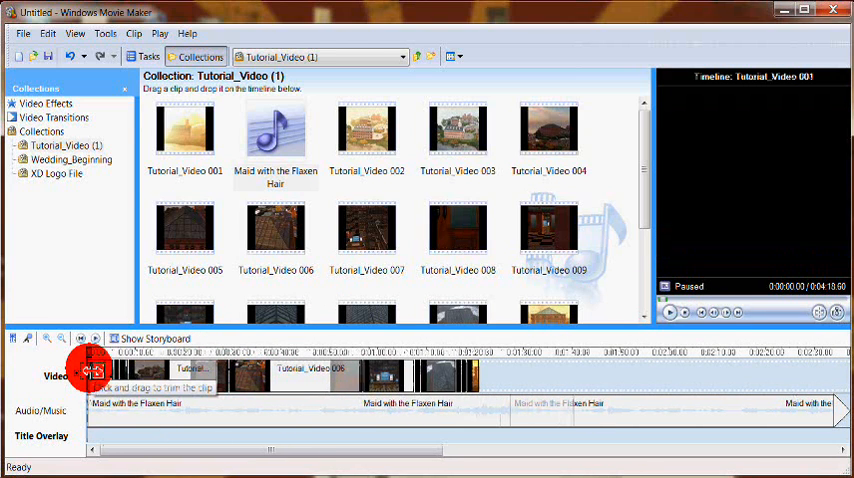
Step: Add the title on the selected clip via Titles and Credits so it lands on the Title Overlay track
left_click(110, 33)
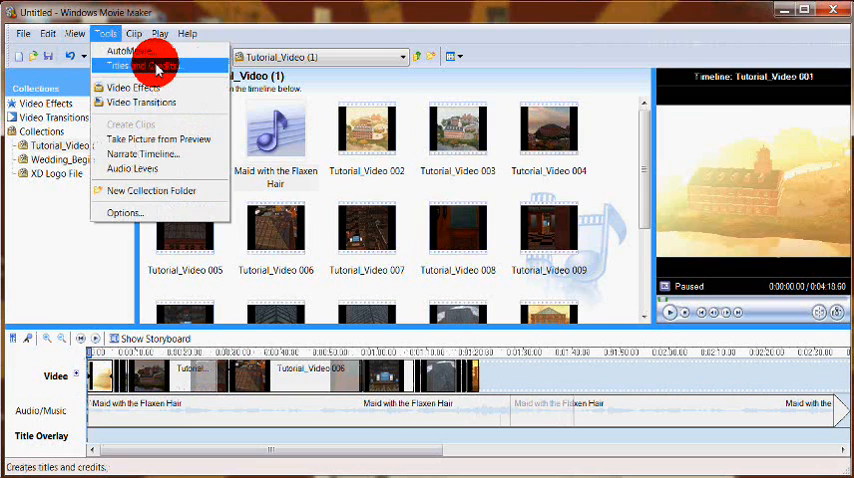
left_click(140, 65)
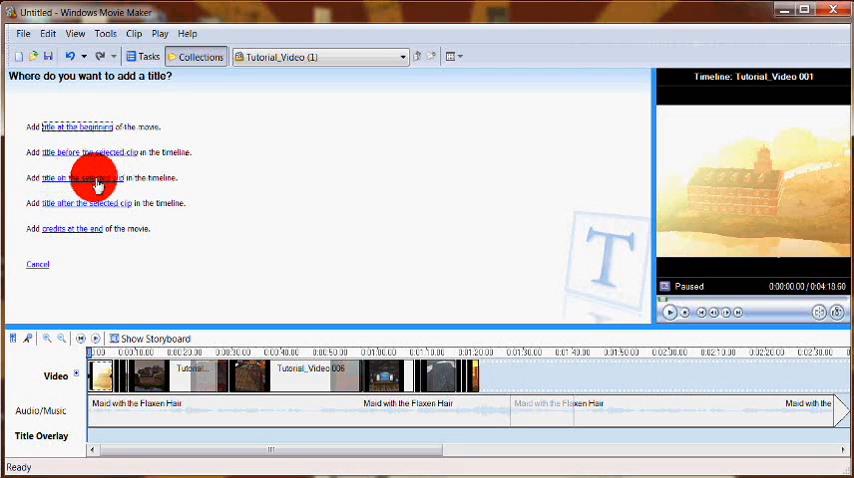
left_click(78, 176)
type("Put This Text Right Over the Vide")
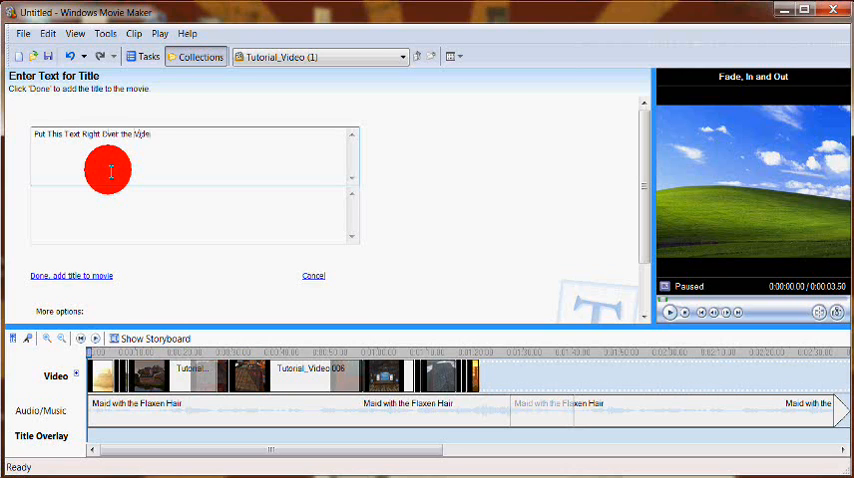
left_click(64, 276)
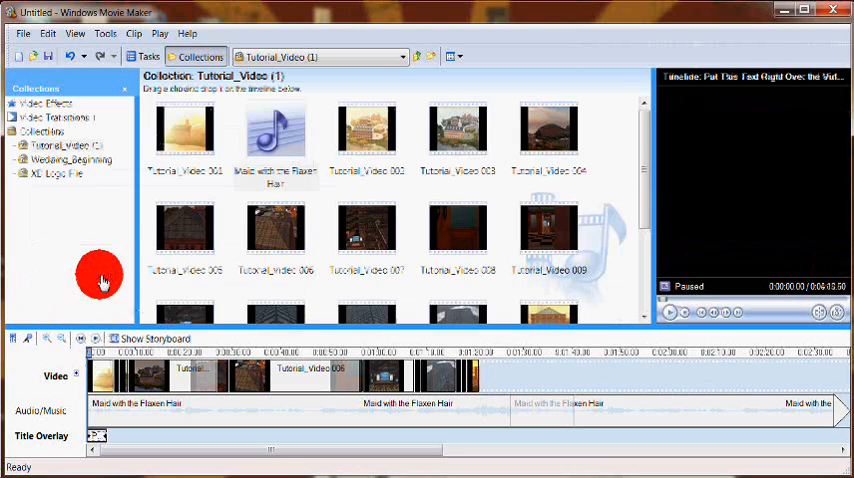
left_click(670, 311)
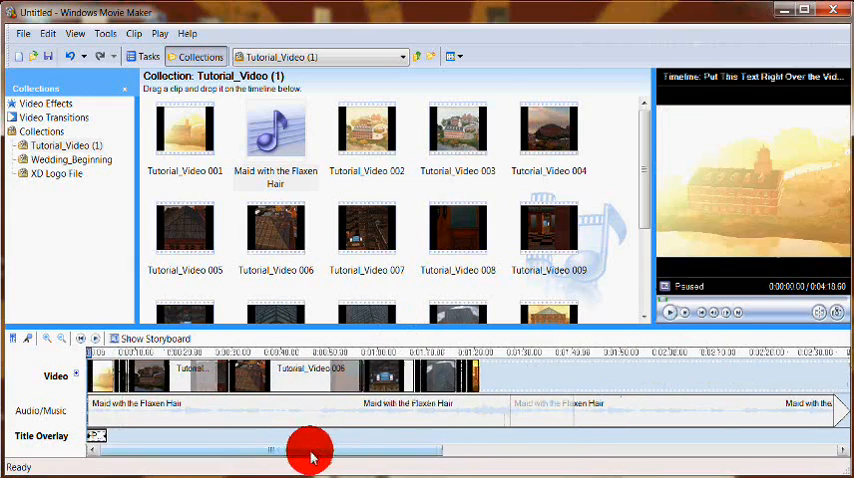
Step: Edit the overlay title and set its animation to the two-line Fade, In and Out
right_click(96, 435)
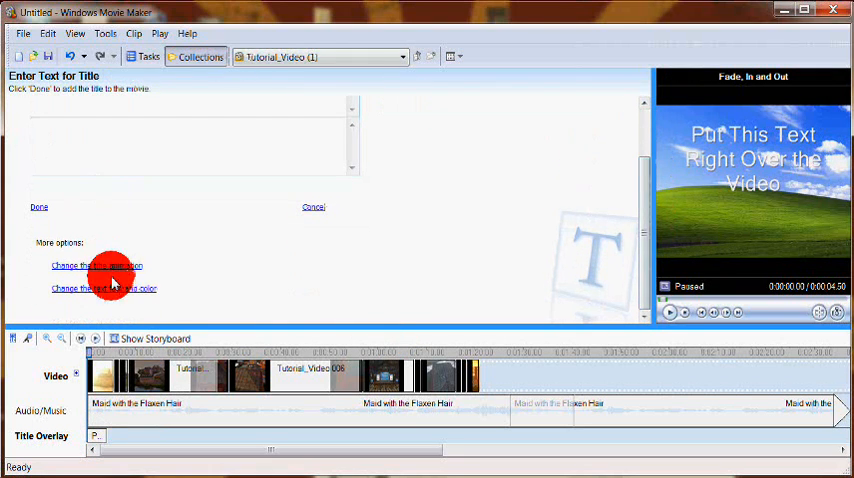
left_click(95, 265)
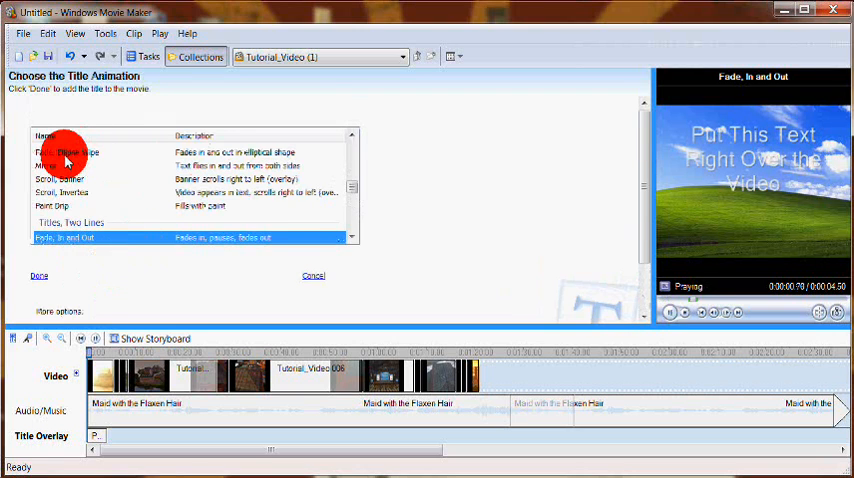
left_click(70, 152)
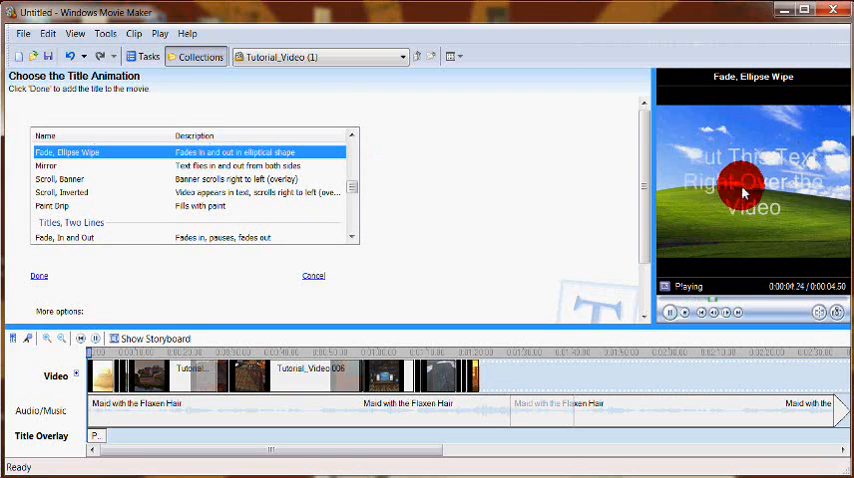
left_click(58, 176)
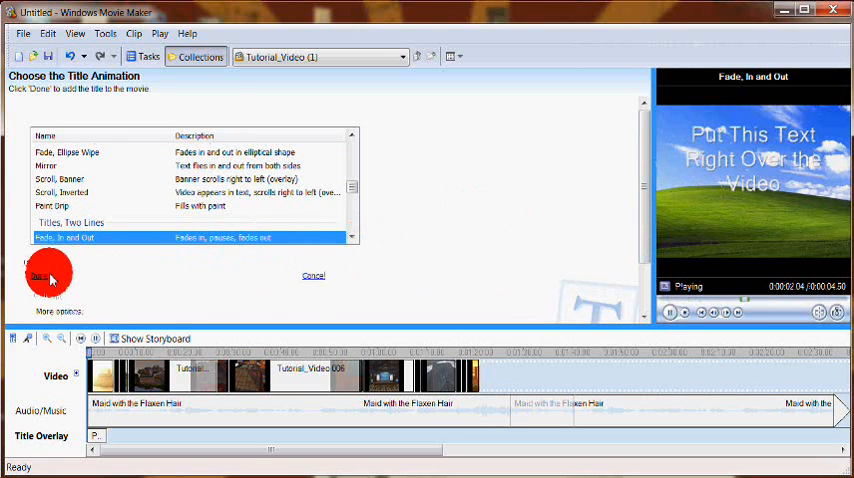
left_click(43, 276)
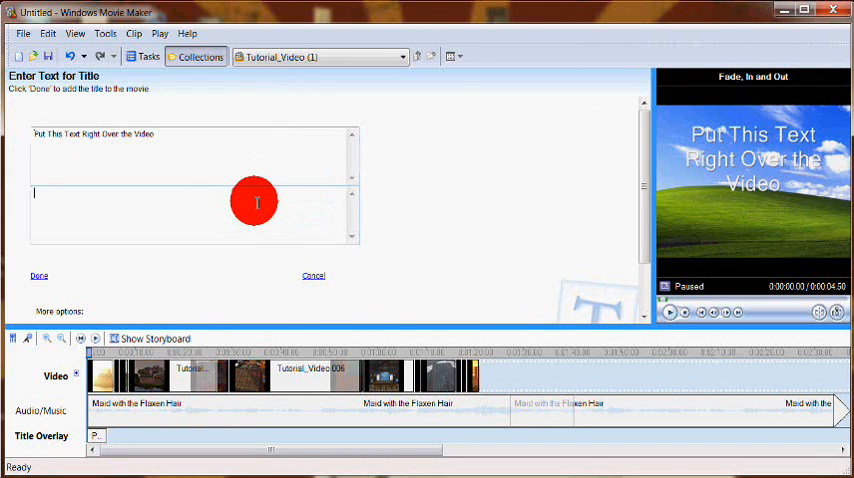
Step: Enter 'This is My Second Text' as the second line and go to font and colour options
type("This is My Second Text")
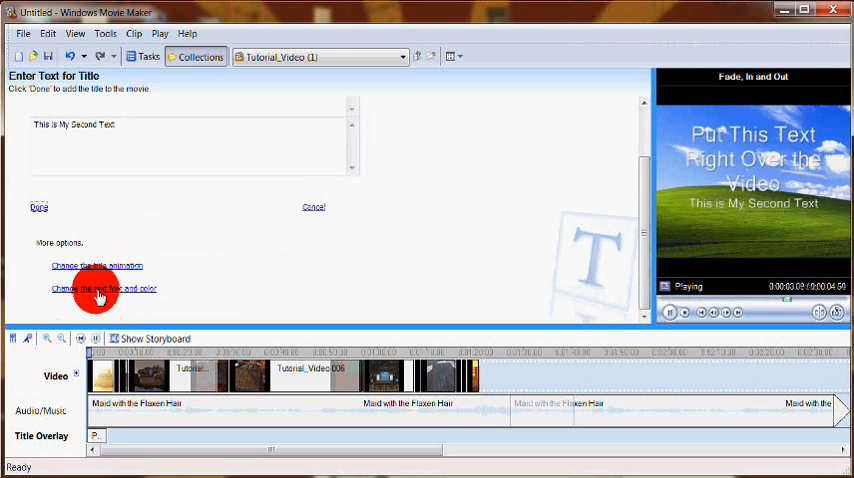
left_click(105, 288)
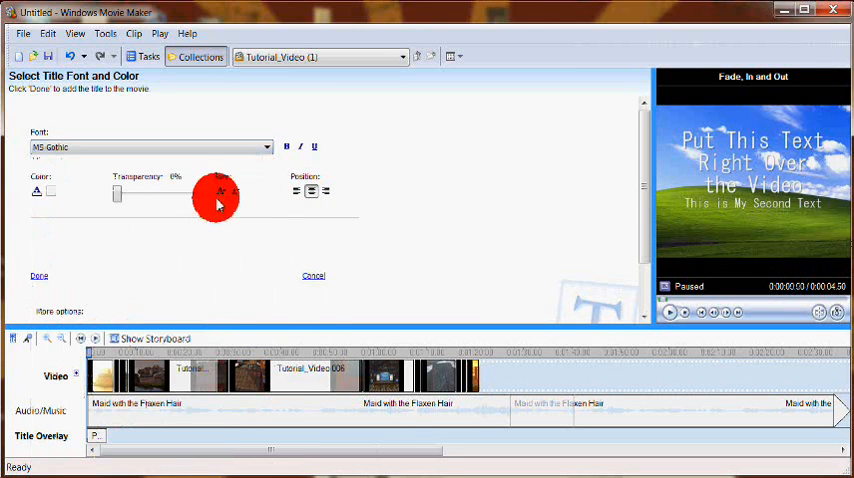
Step: Set the title transparency to about 52% and make the text colour dark green
left_click_drag(217, 195, 137, 193)
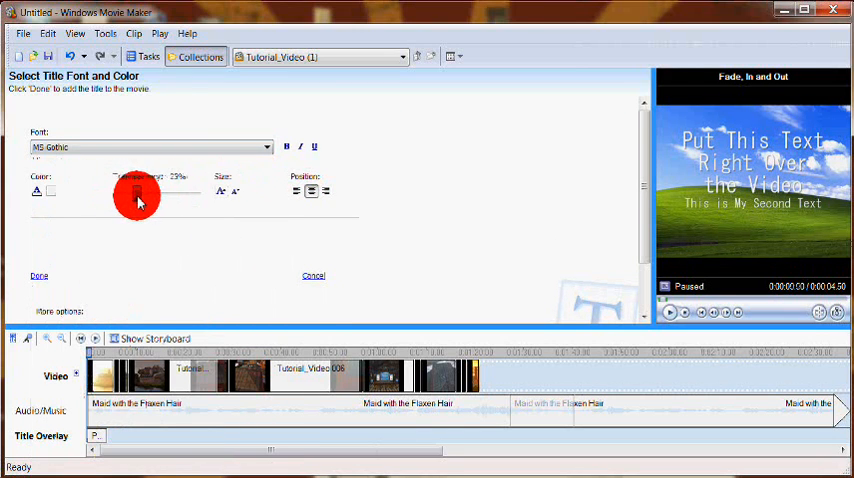
left_click_drag(138, 192, 163, 192)
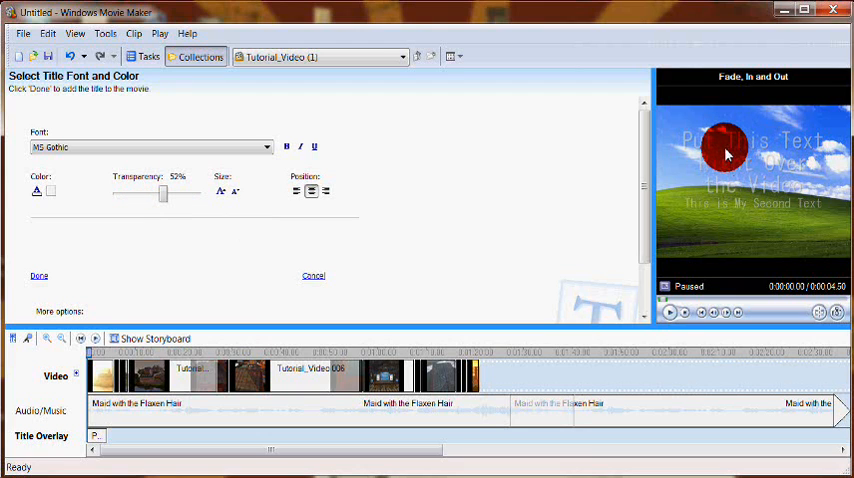
left_click(294, 193)
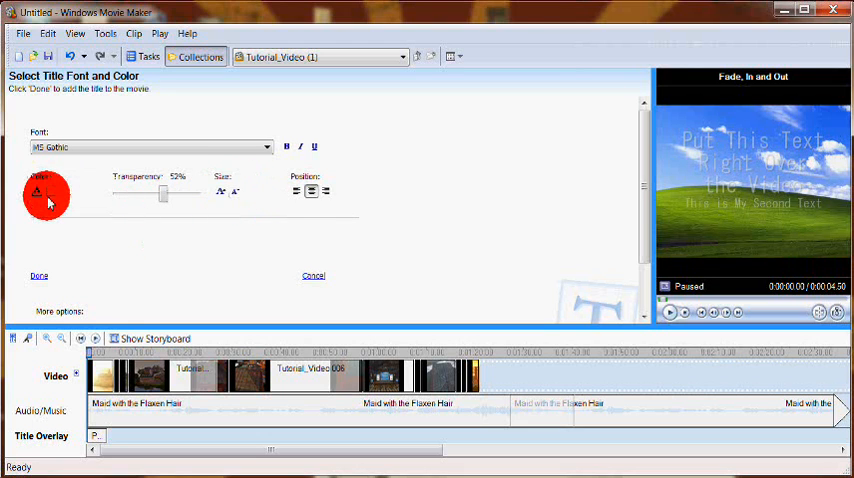
left_click(40, 190)
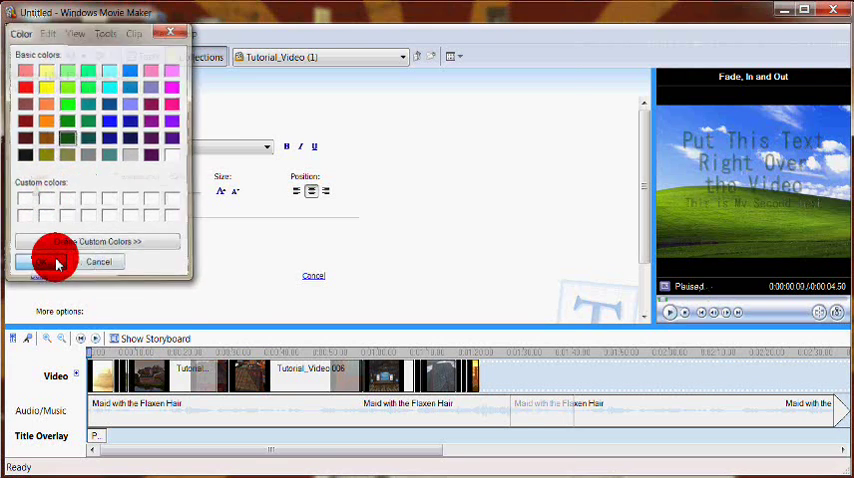
left_click(48, 262)
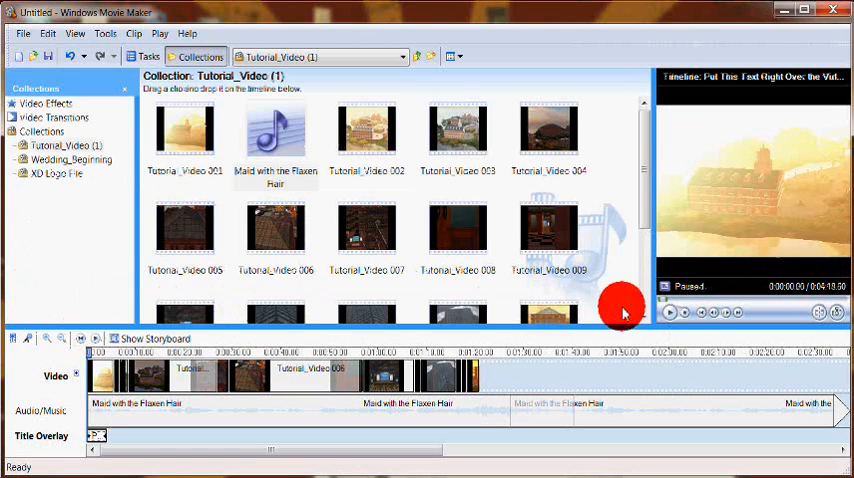
Step: Preview the movie with the updated title overlay
left_click(669, 312)
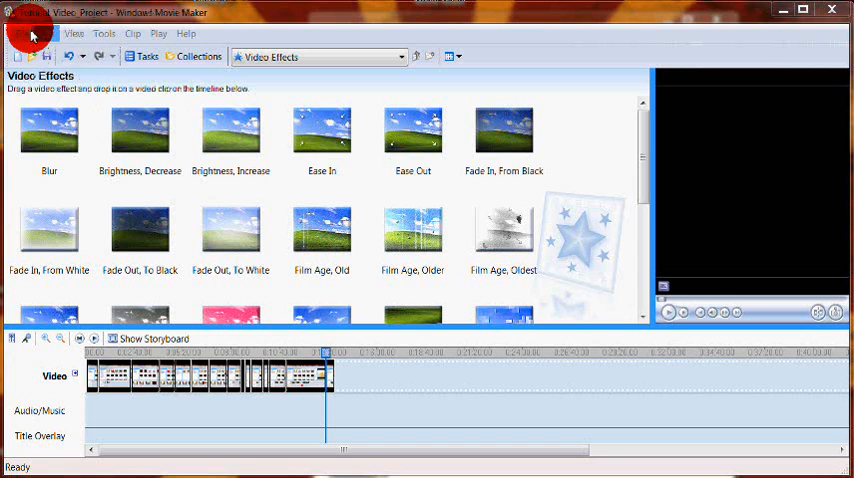
Step: Reach Save Movie File... from the File menu to launch the Save Movie Wizard
left_click(25, 33)
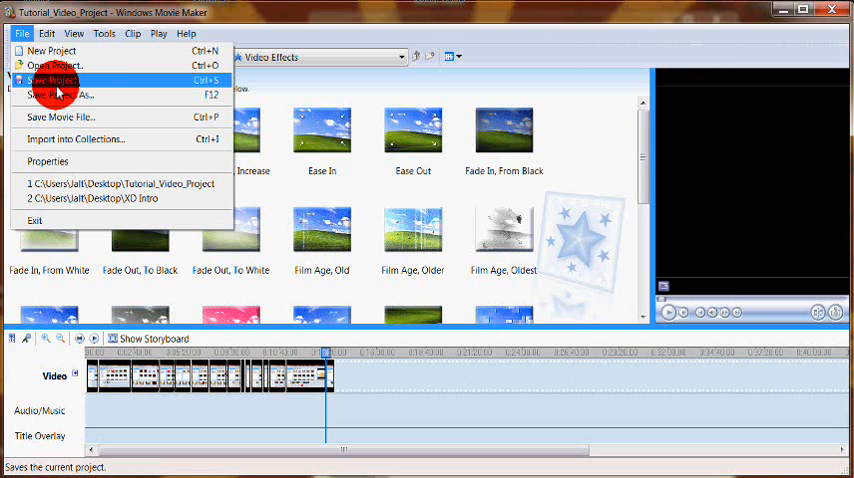
mouse_move(60, 117)
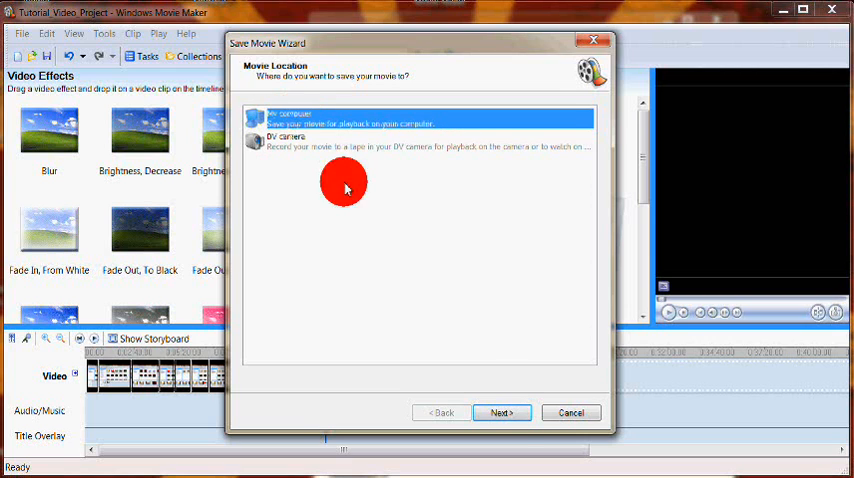
Step: Save to My computer in F:\Tutorial Files with the 'Best fit to file size' 93 MB setting
left_click(506, 412)
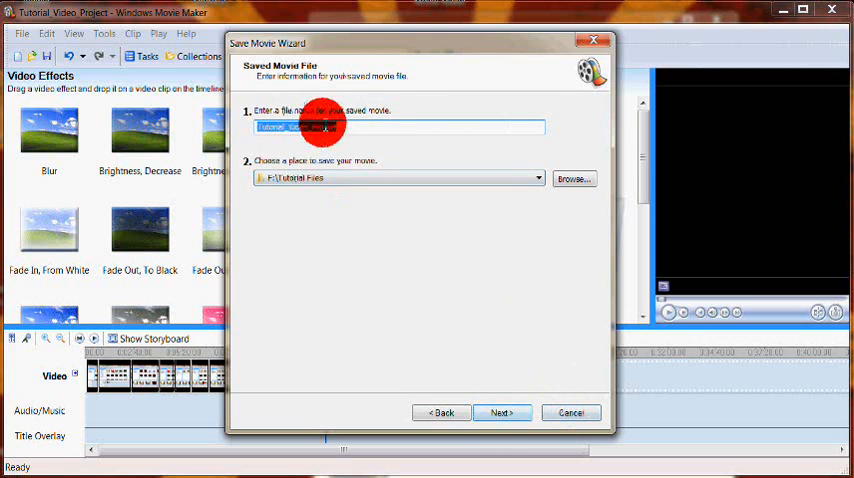
left_click(502, 412)
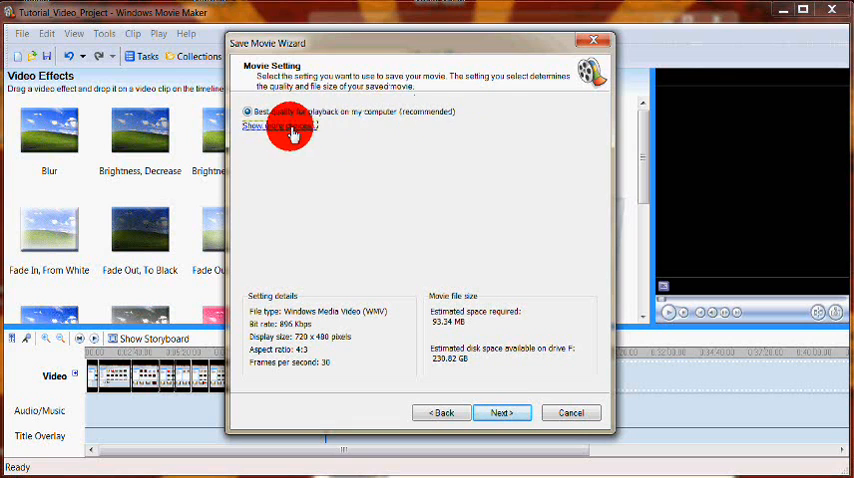
left_click(278, 125)
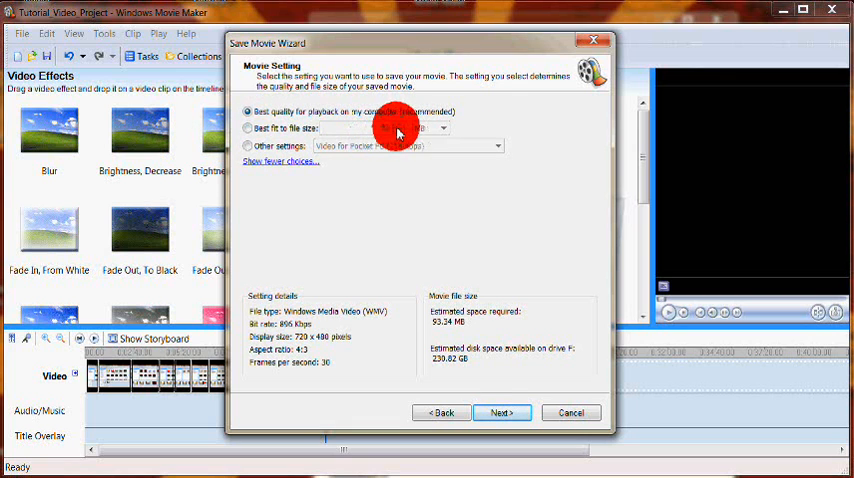
left_click(249, 128)
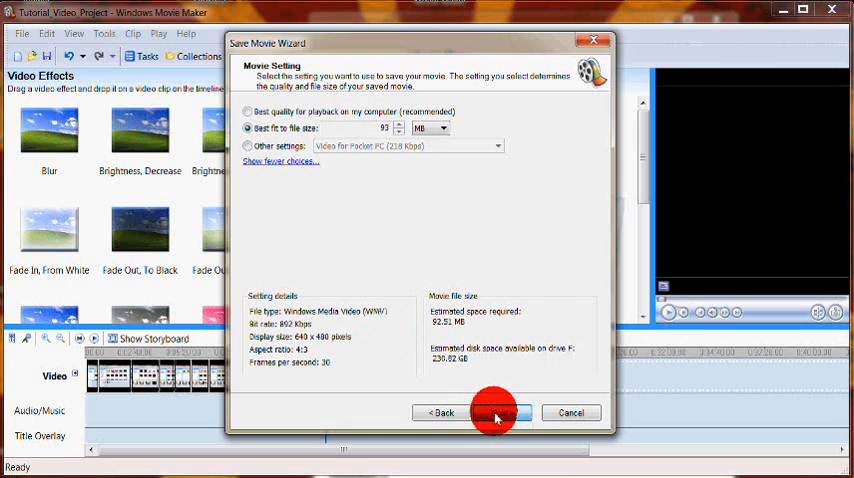
left_click(501, 413)
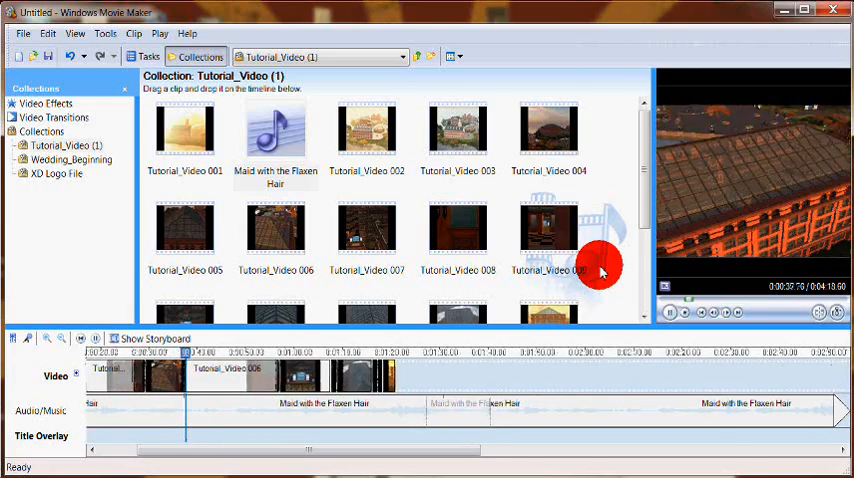
mouse_move(418, 302)
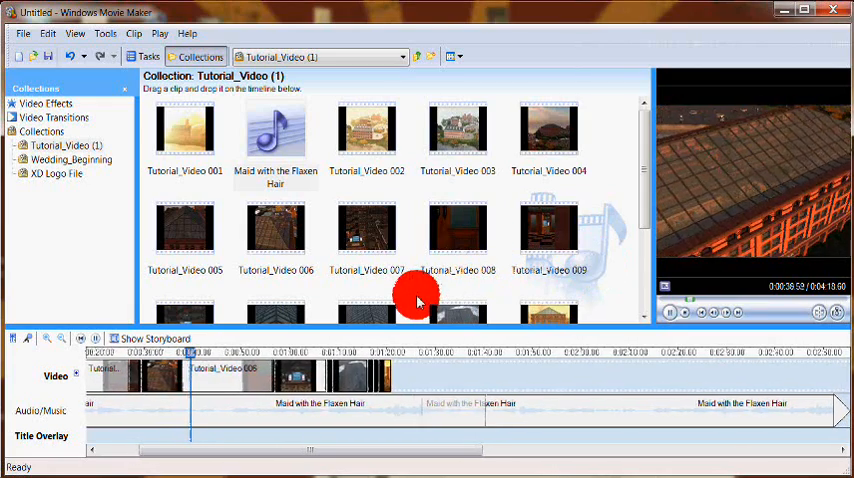